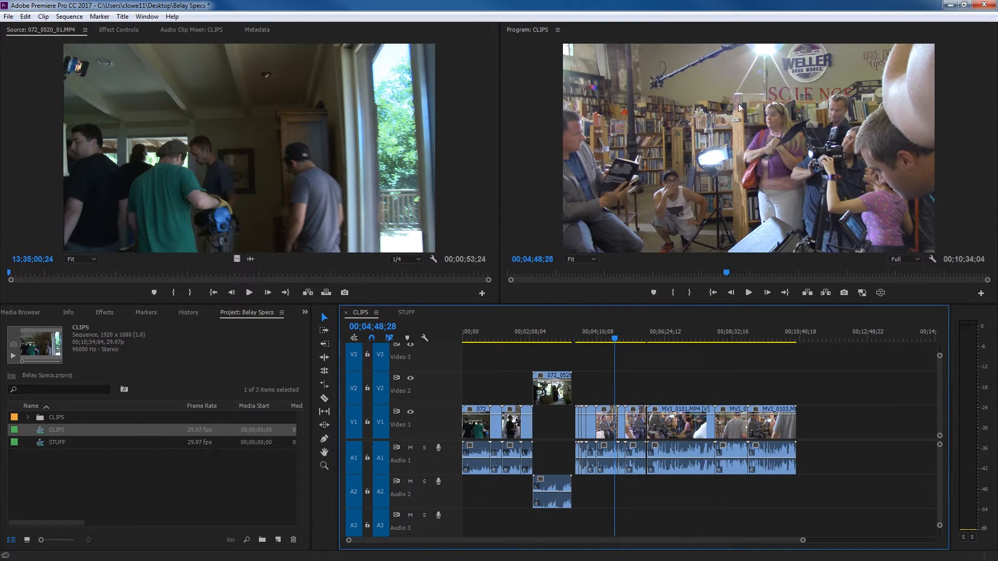
{"action": "mouse_move", "coordinate": [686, 204]}
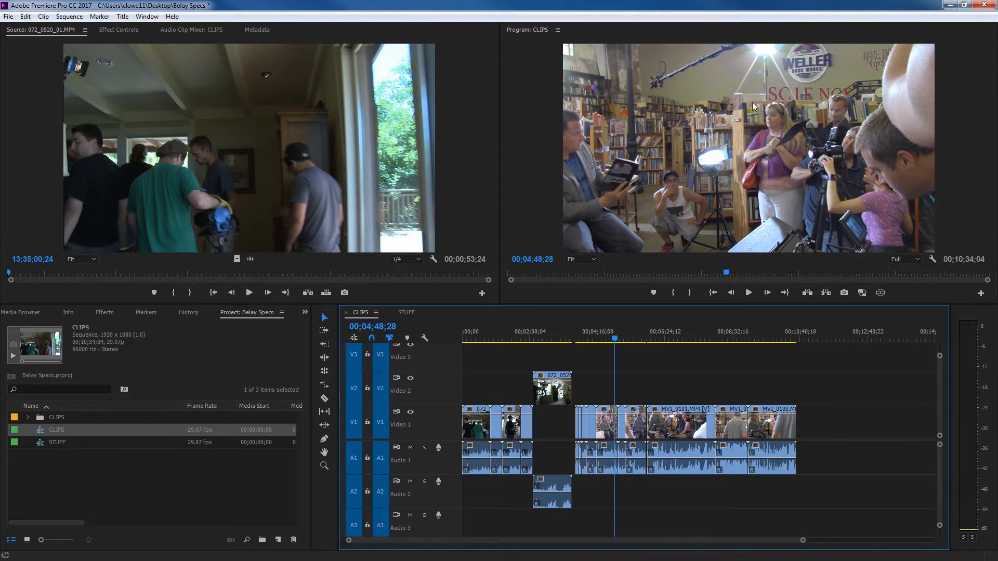
{"action": "mouse_move", "coordinate": [587, 304]}
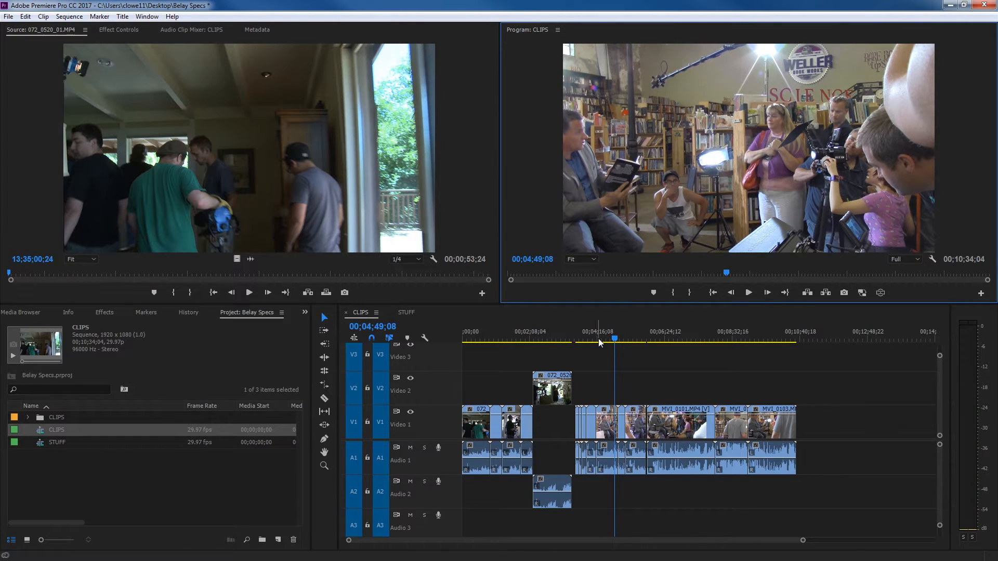
{"action": "mouse_move", "coordinate": [639, 340]}
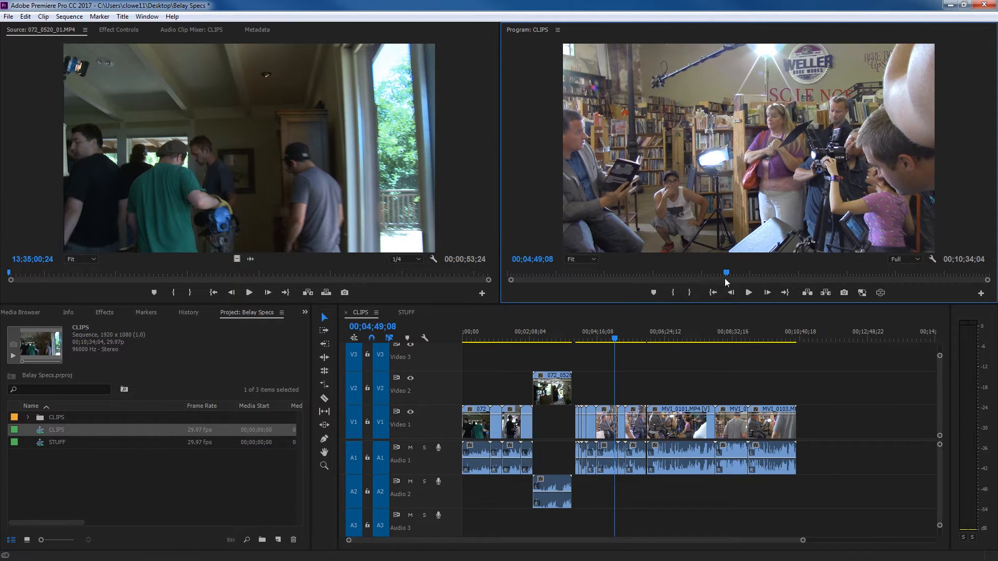
{"action": "mouse_move", "coordinate": [630, 337]}
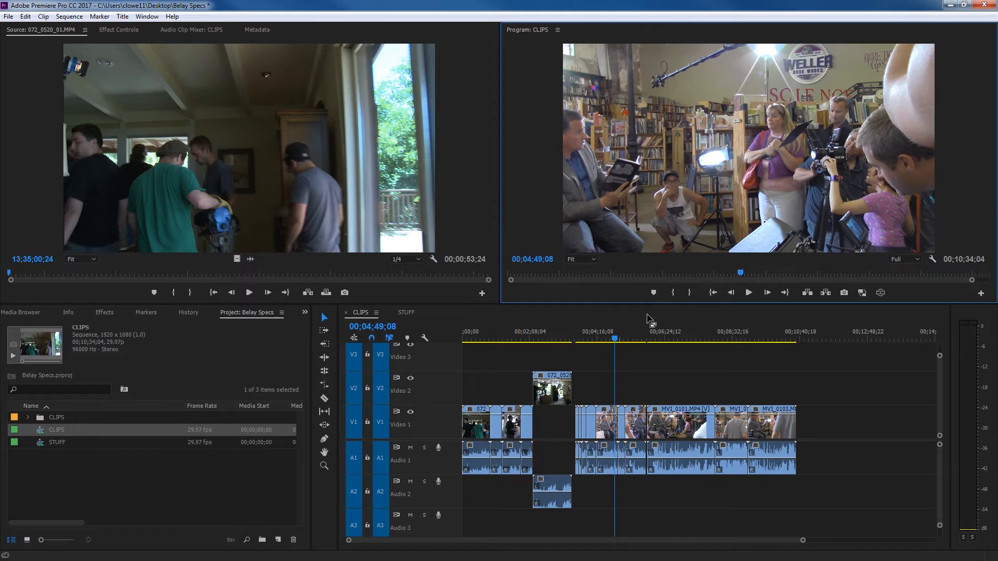
{"action": "mouse_move", "coordinate": [653, 293]}
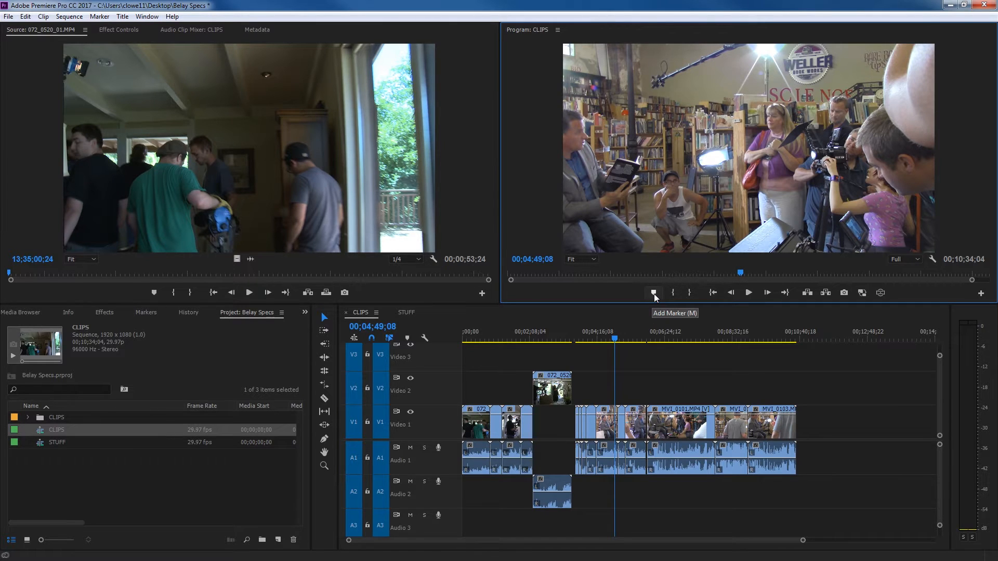
- Add a marker, play and stop the sequence, then step through frames to 00;05;13;19
{"action": "left_click", "coordinate": [654, 292]}
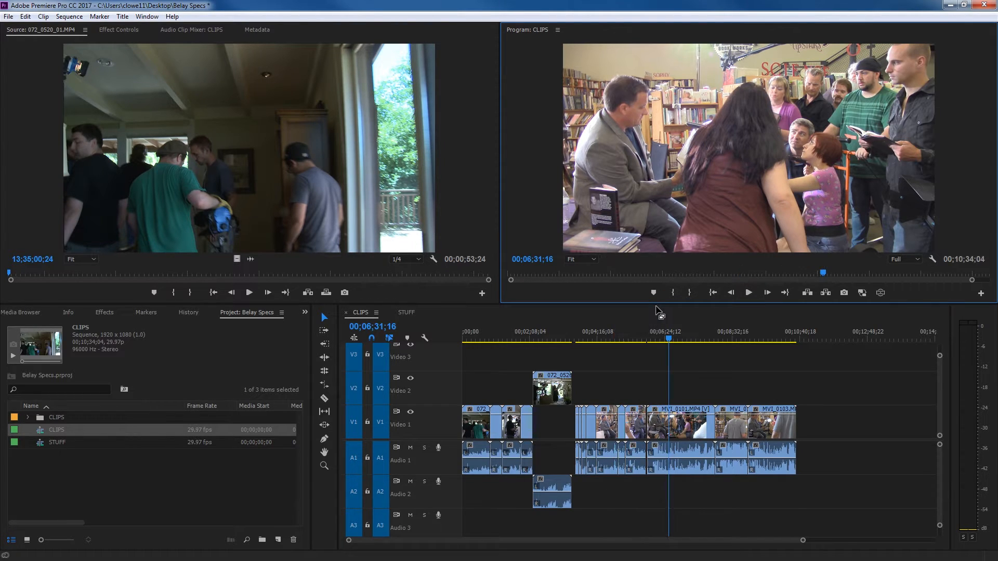
{"action": "mouse_move", "coordinate": [713, 292]}
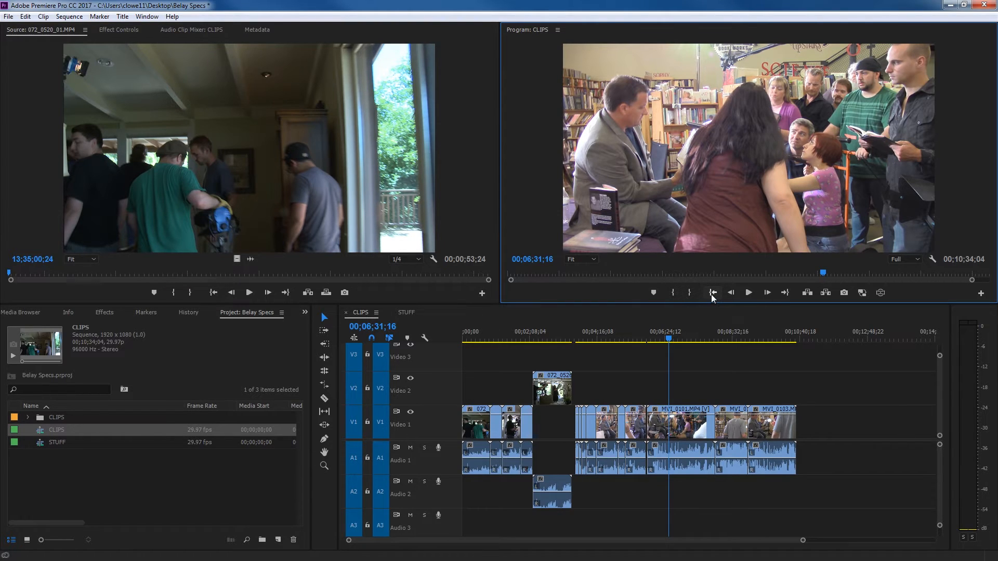
{"action": "mouse_move", "coordinate": [712, 297]}
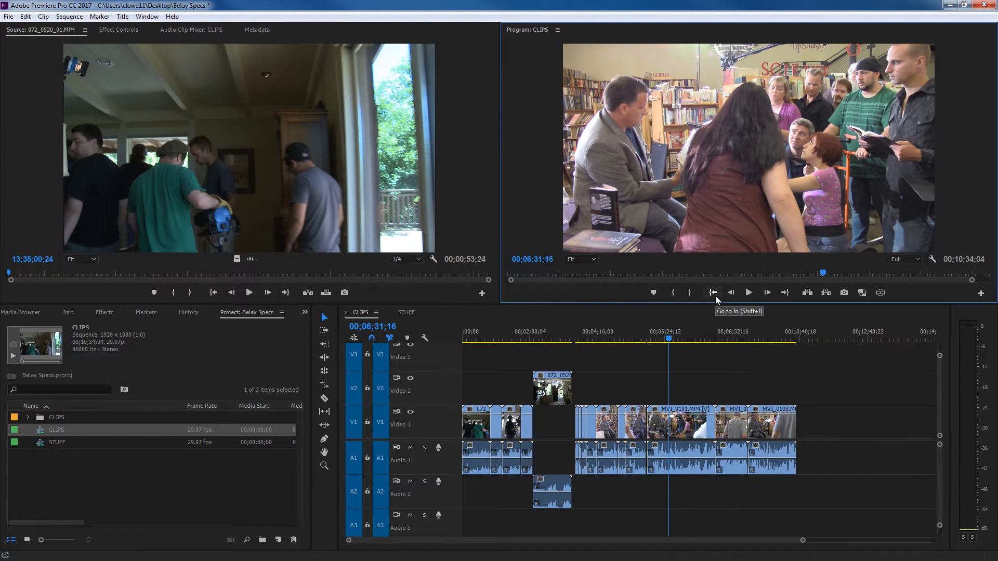
{"action": "mouse_move", "coordinate": [785, 294]}
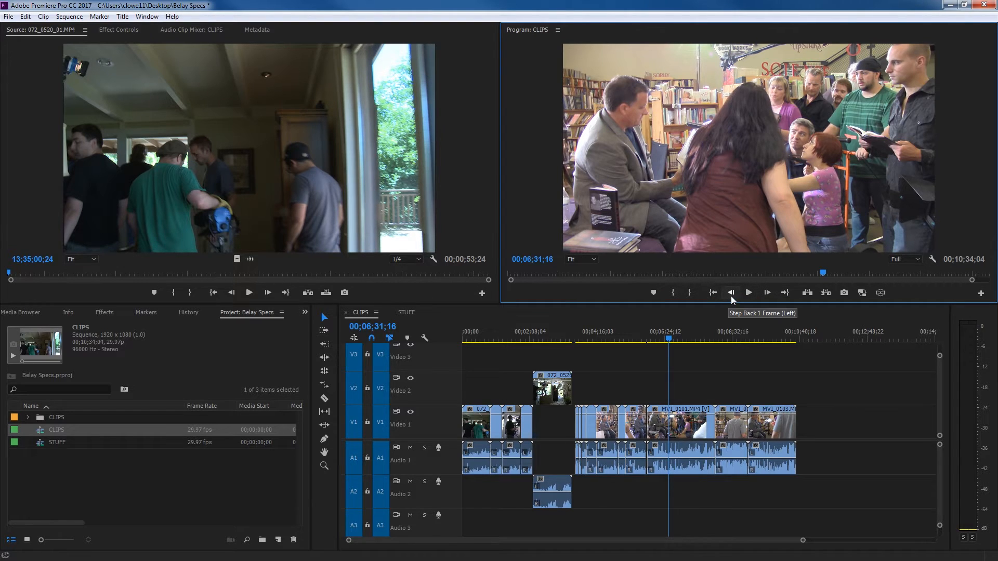
{"action": "left_click", "coordinate": [730, 292]}
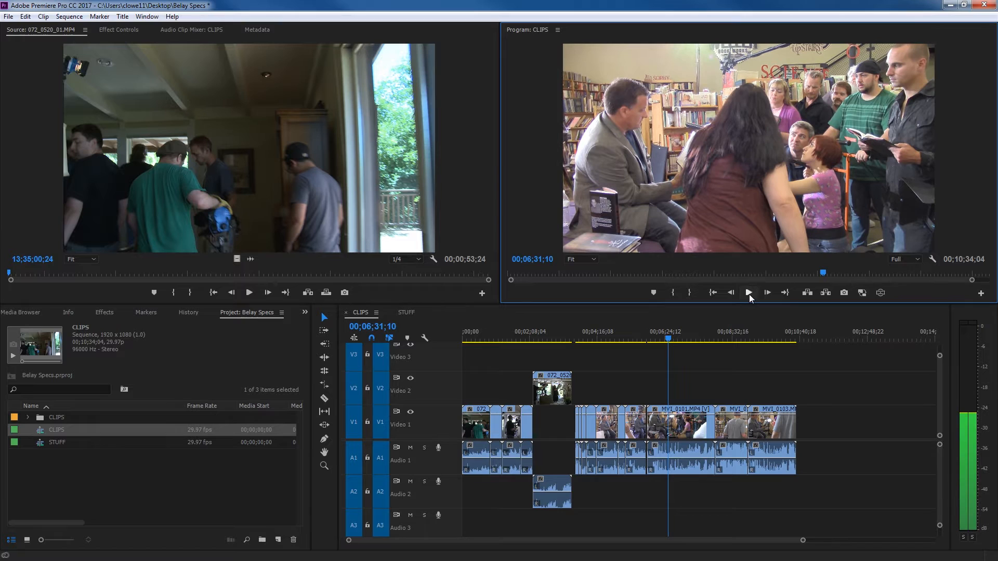
{"action": "left_click", "coordinate": [748, 292]}
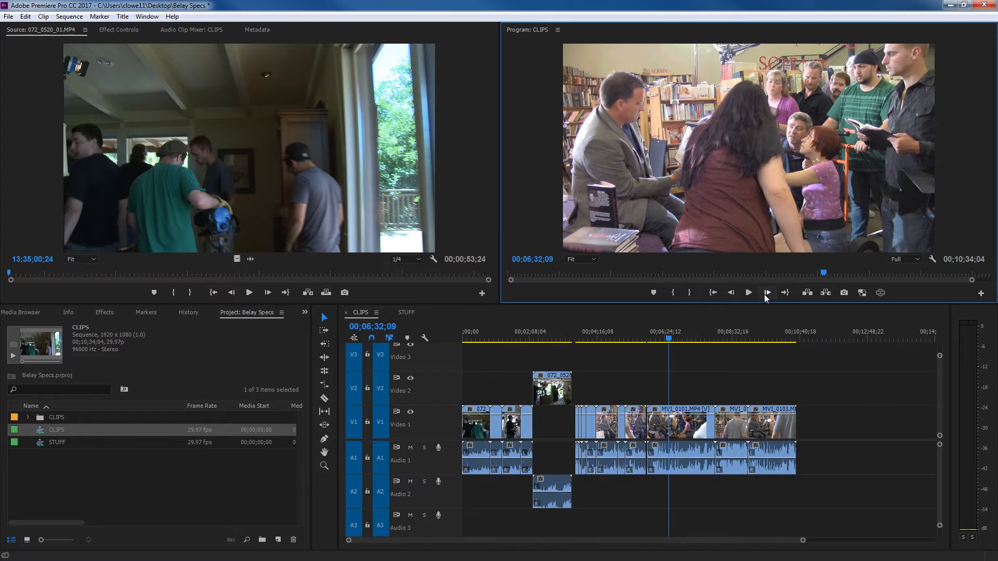
{"action": "mouse_move", "coordinate": [731, 292]}
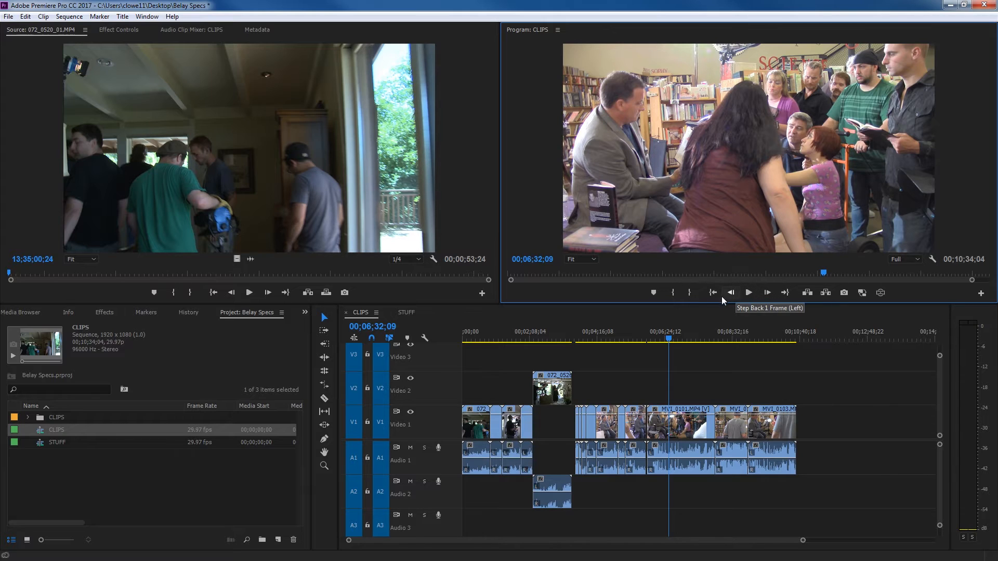
{"action": "mouse_move", "coordinate": [701, 199]}
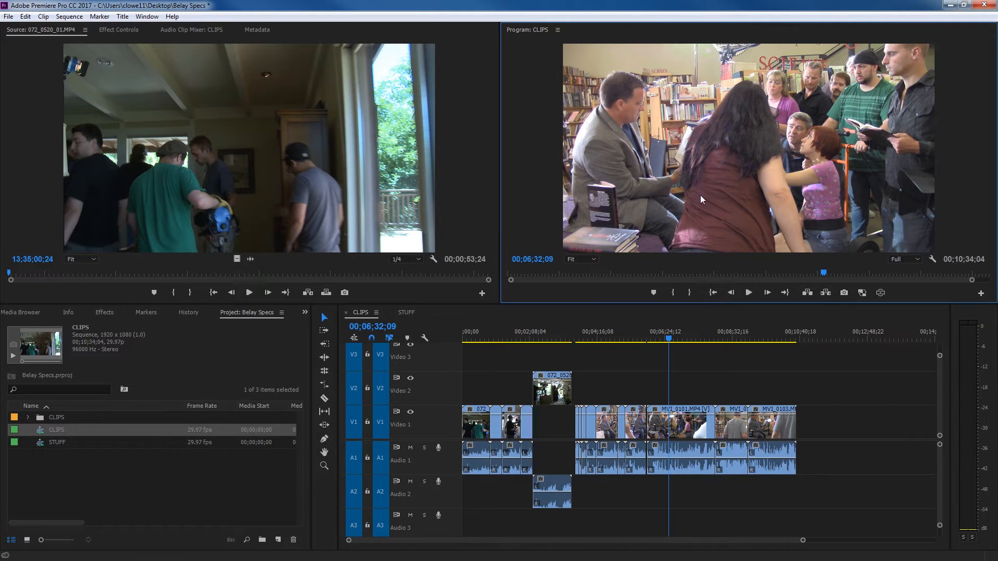
{"action": "mouse_move", "coordinate": [717, 235]}
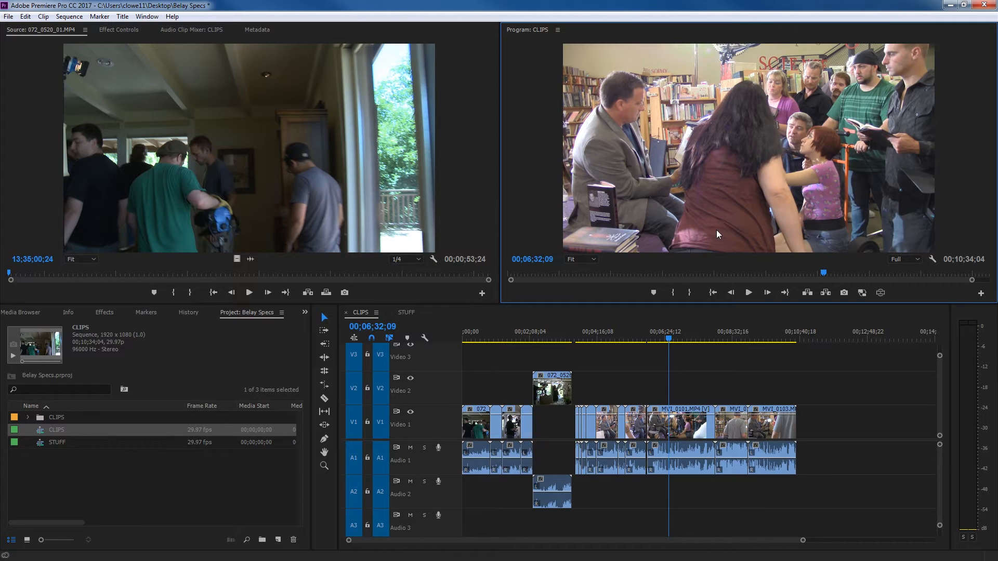
{"action": "left_click", "coordinate": [748, 292]}
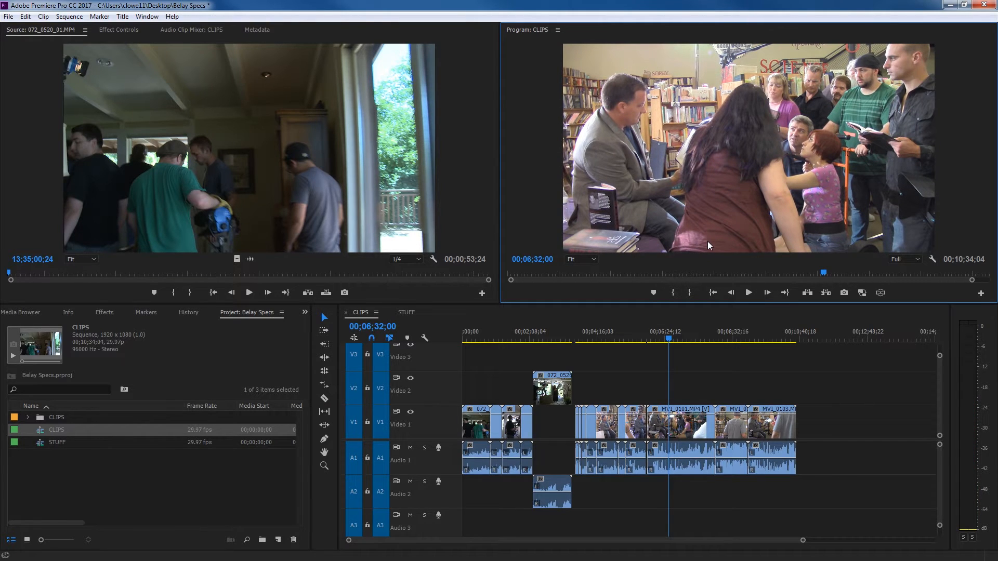
{"action": "left_click", "coordinate": [748, 292]}
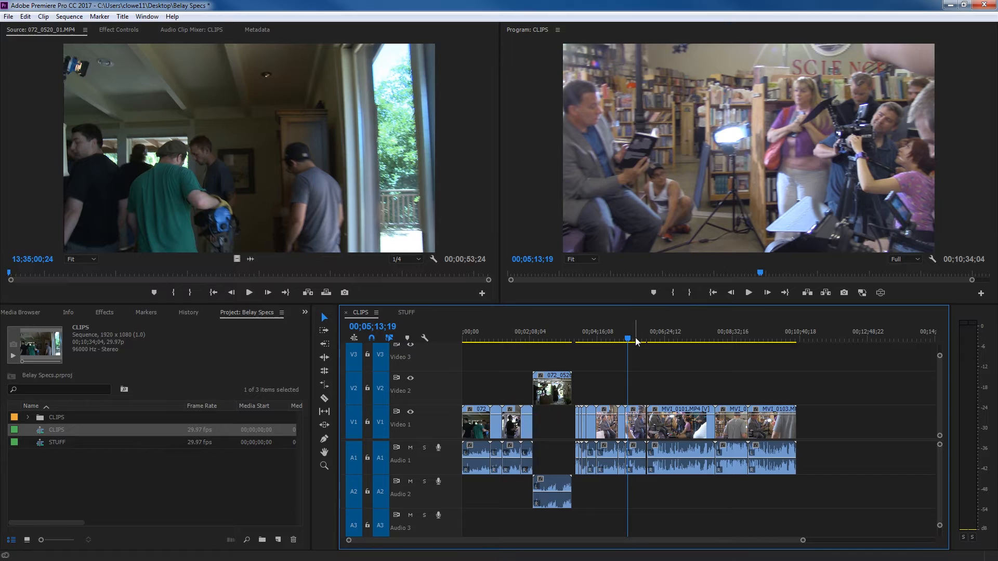
- Park the playhead near 00;05;10;14 and lift the marked range out, leaving a gap
{"action": "left_click", "coordinate": [626, 338]}
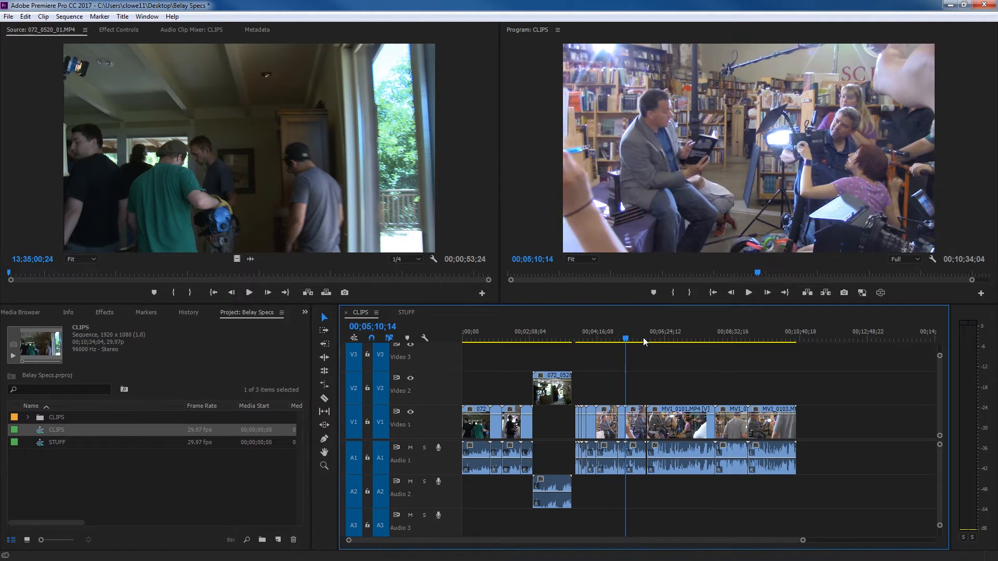
{"action": "left_click", "coordinate": [644, 331]}
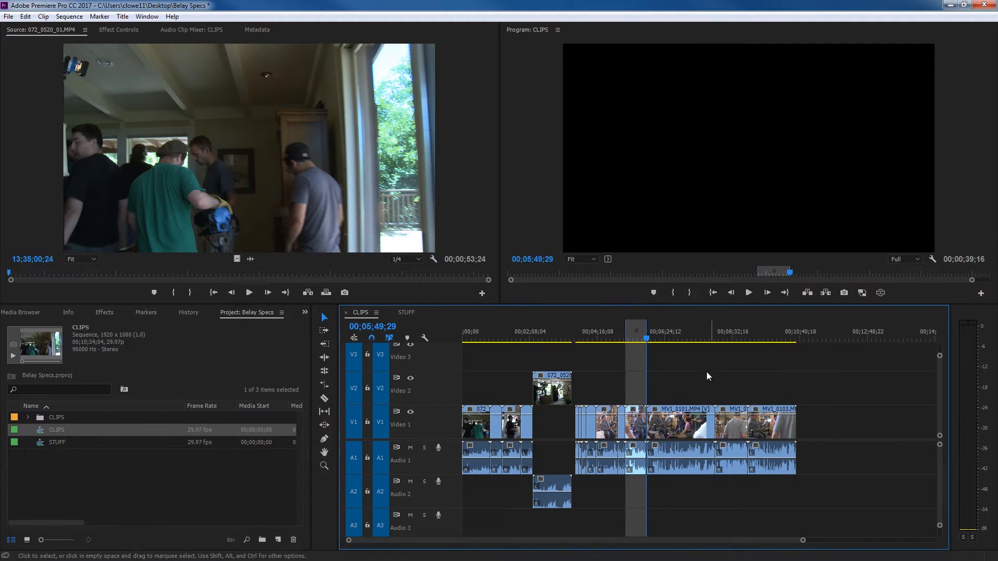
{"action": "mouse_move", "coordinate": [808, 293]}
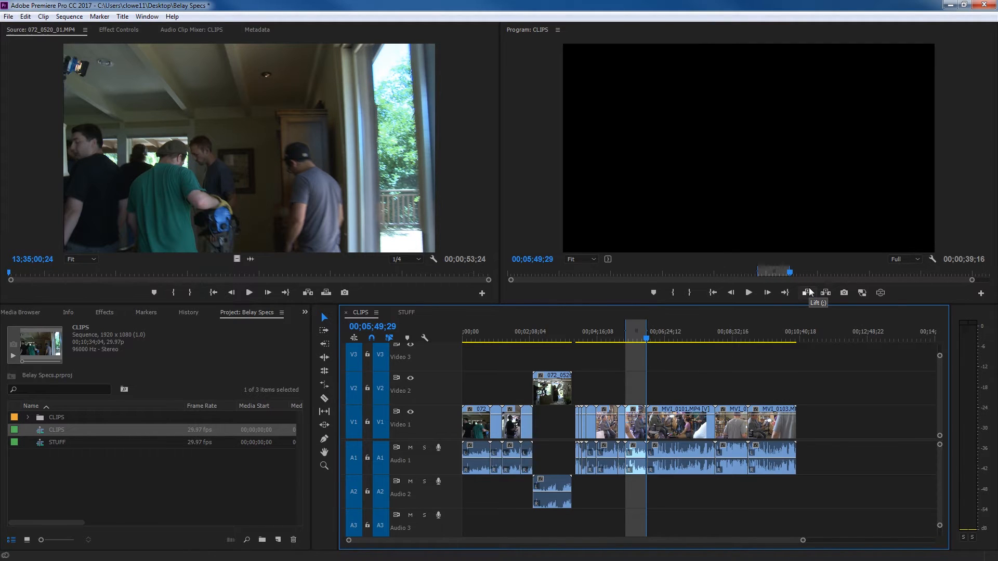
{"action": "left_click", "coordinate": [808, 292]}
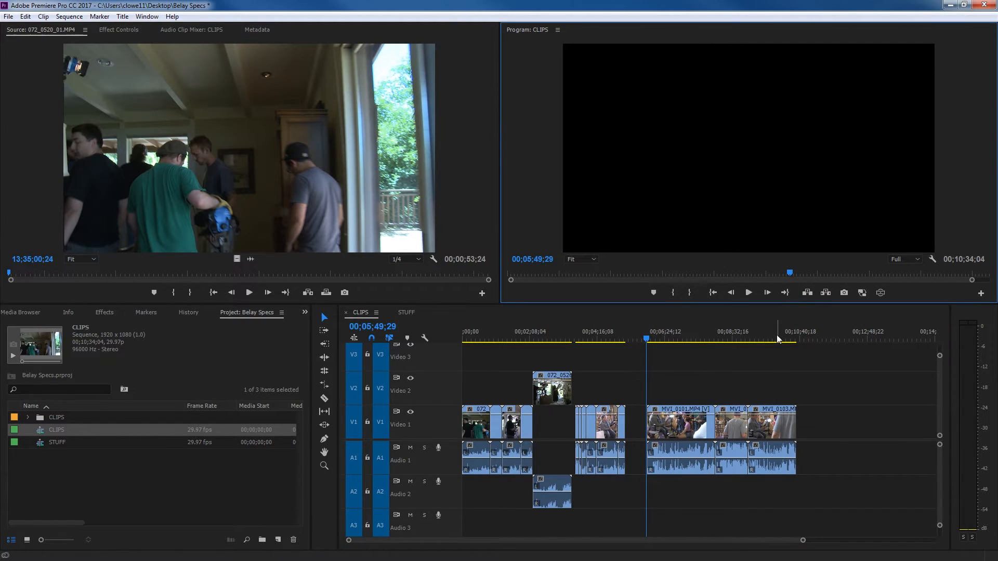
- Play the sequence and jump to its end at 00;10;34;05
{"action": "left_click", "coordinate": [816, 331]}
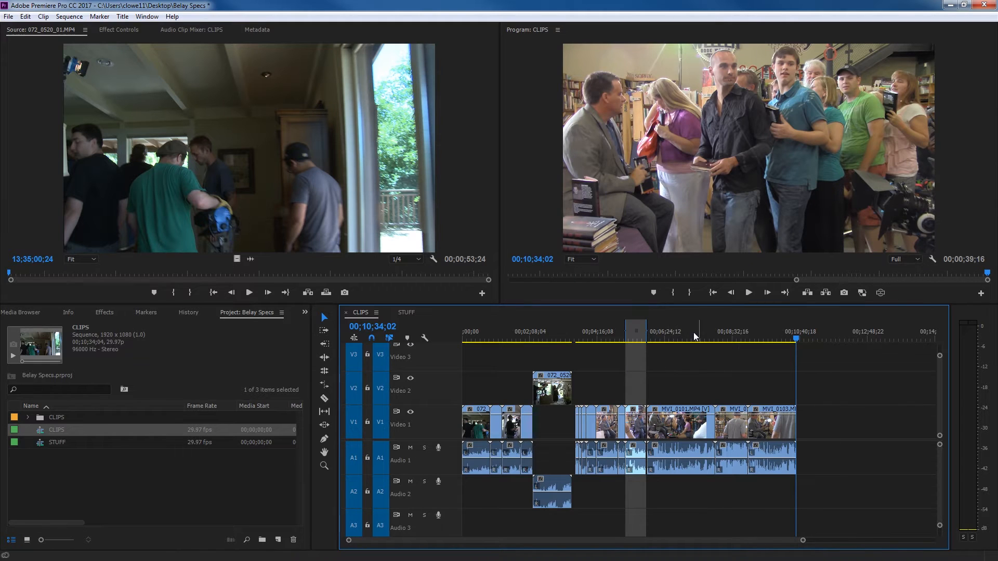
{"action": "mouse_move", "coordinate": [789, 334]}
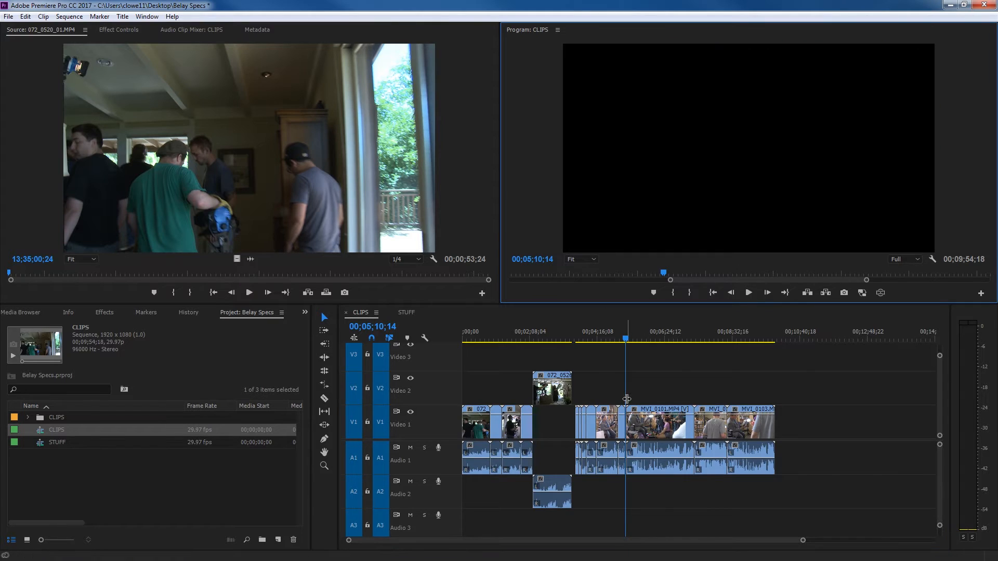
{"action": "mouse_move", "coordinate": [633, 396]}
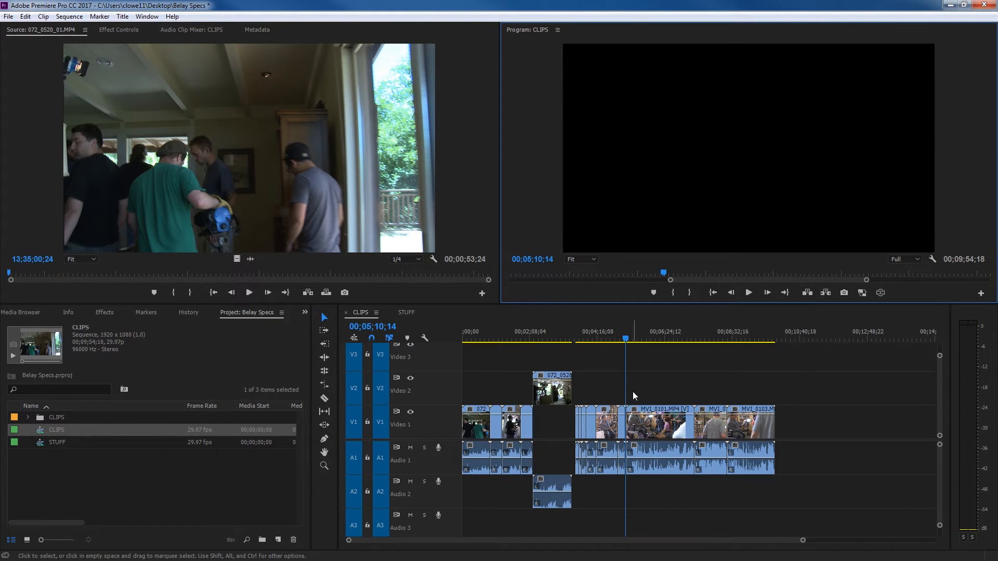
{"action": "mouse_move", "coordinate": [803, 314]}
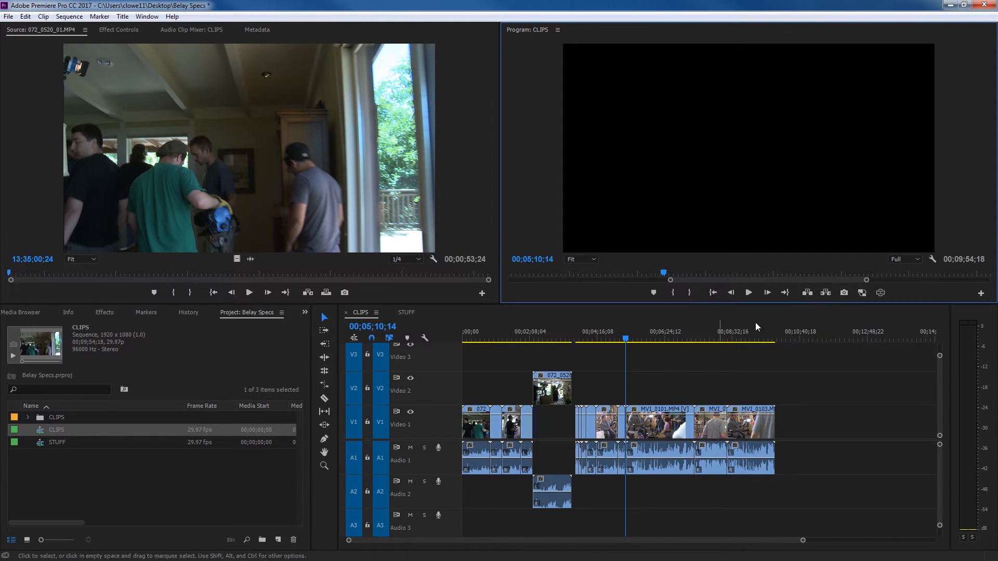
{"action": "mouse_move", "coordinate": [825, 292]}
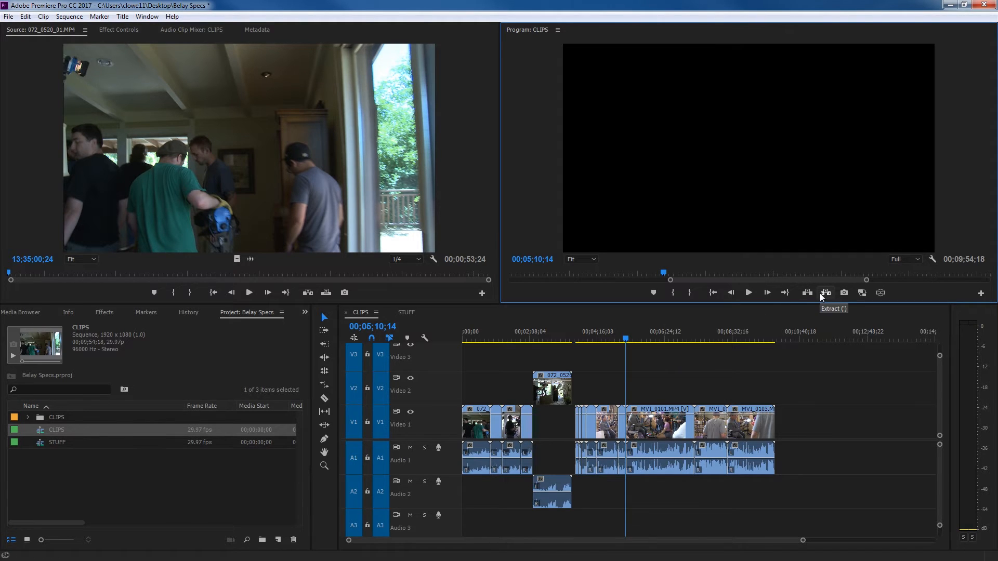
{"action": "left_click", "coordinate": [773, 331]}
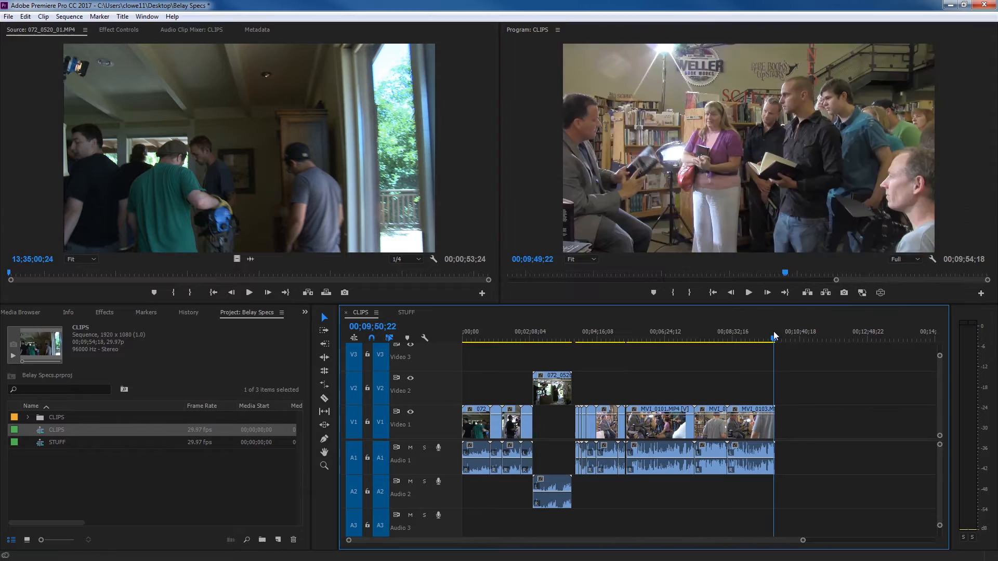
{"action": "left_click", "coordinate": [795, 339]}
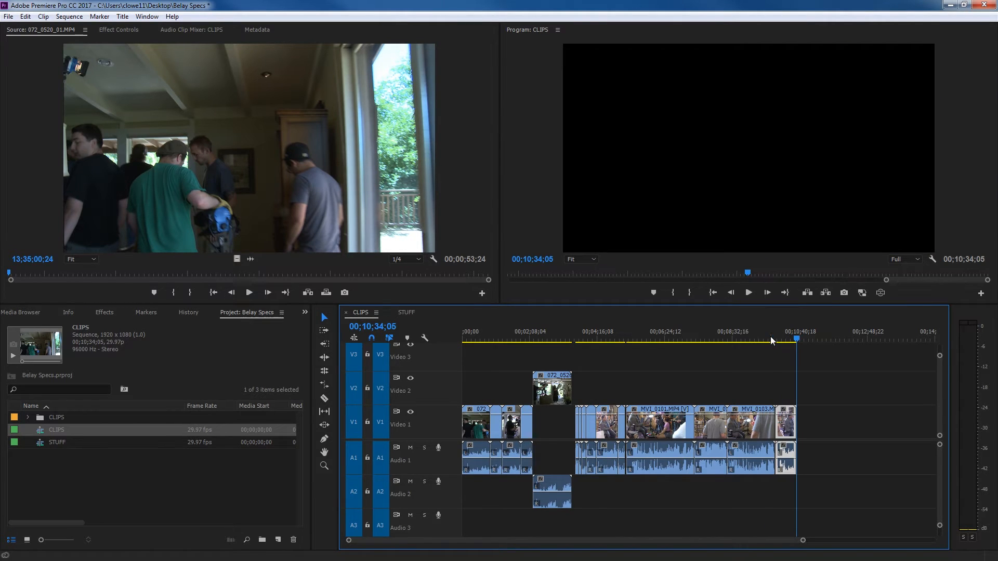
{"action": "mouse_move", "coordinate": [827, 312]}
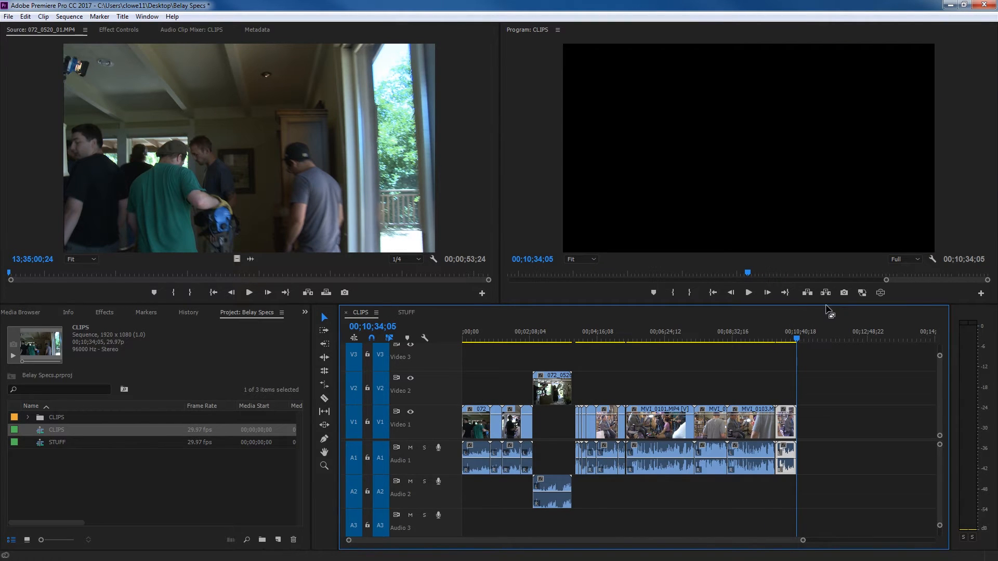
{"action": "mouse_move", "coordinate": [844, 293]}
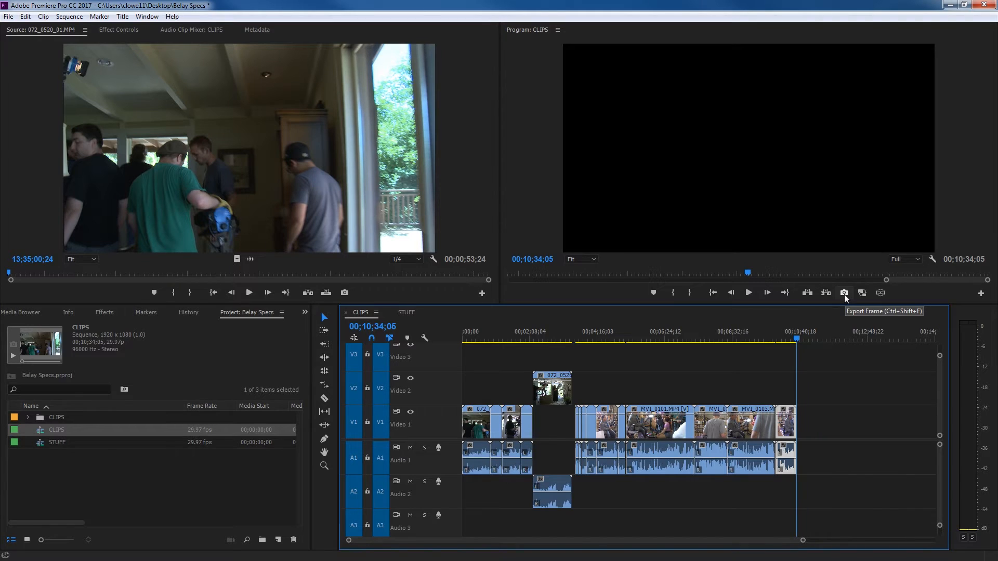
- Open Export Frame for the 00;07;33;19 crowd shot, then cancel without exporting
{"action": "left_click", "coordinate": [700, 331]}
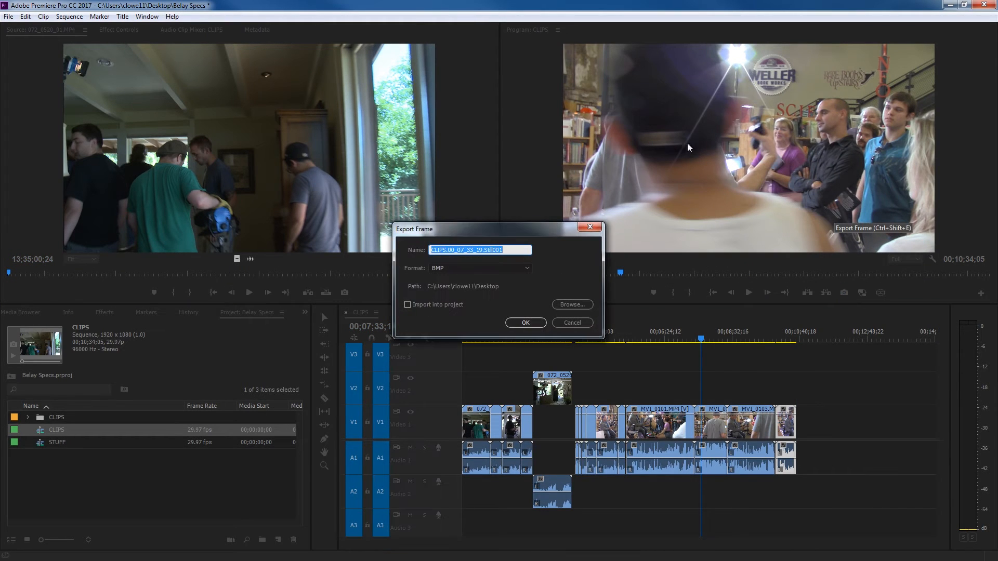
{"action": "mouse_move", "coordinate": [570, 303]}
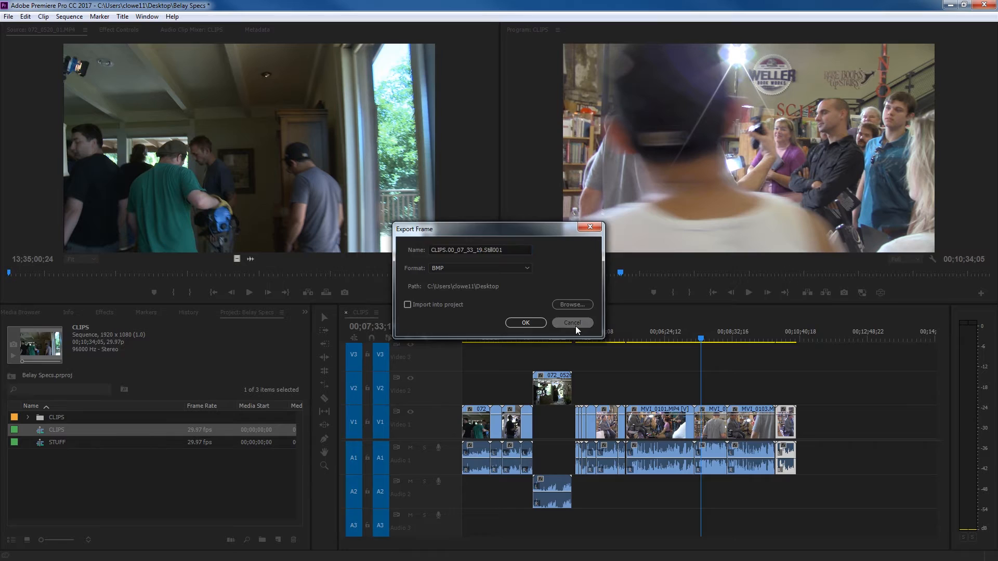
{"action": "left_click", "coordinate": [571, 323]}
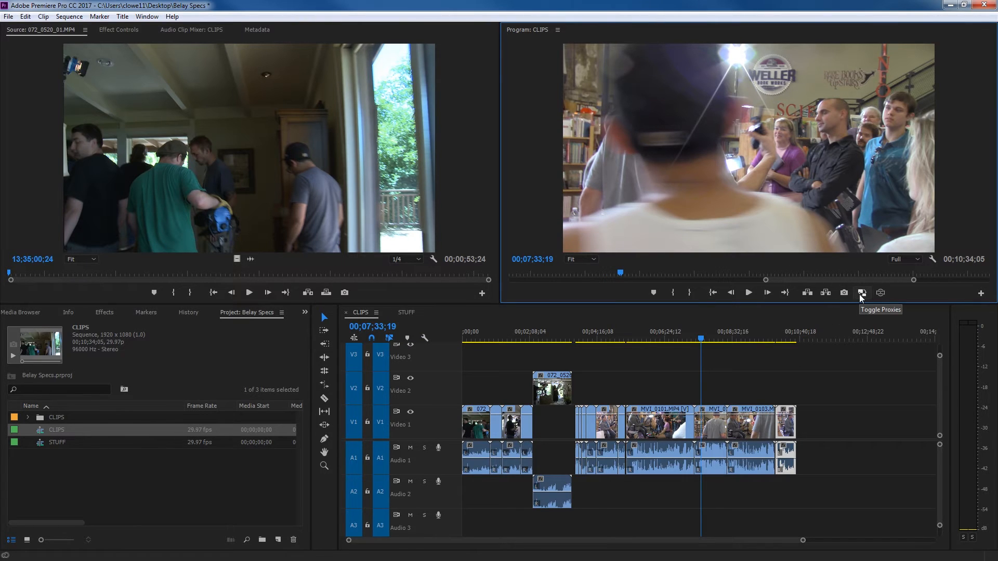
{"action": "mouse_move", "coordinate": [983, 292]}
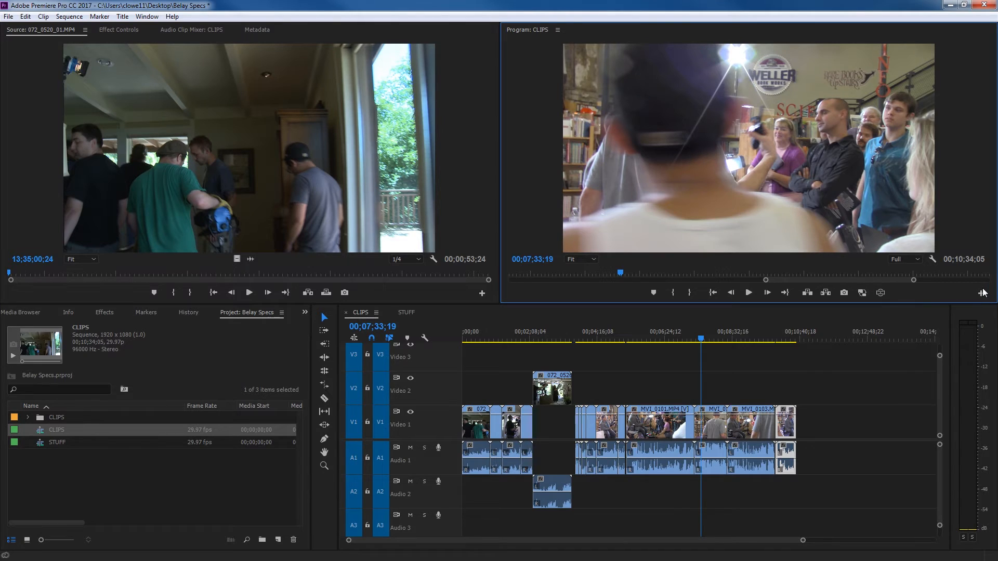
- Reset the Button Editor layout, swapping in proxy toggling for VR video display, and confirm
{"action": "left_click", "coordinate": [981, 292]}
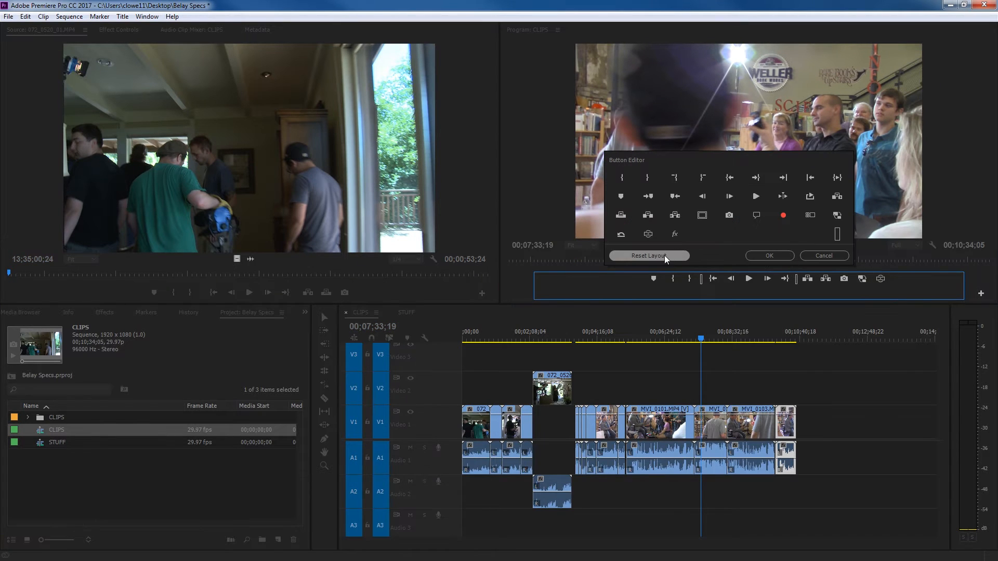
{"action": "left_click", "coordinate": [768, 256]}
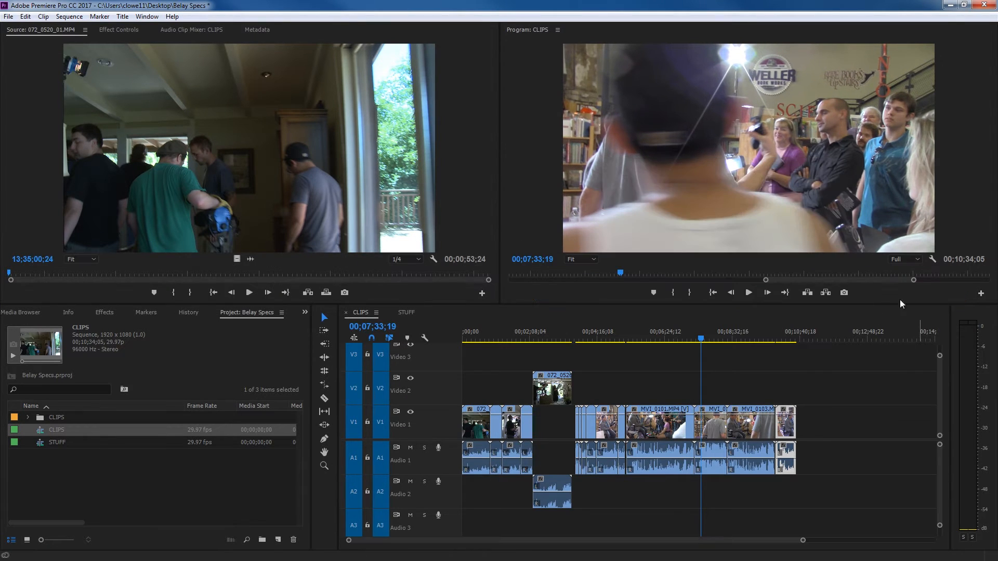
{"action": "mouse_move", "coordinate": [981, 292]}
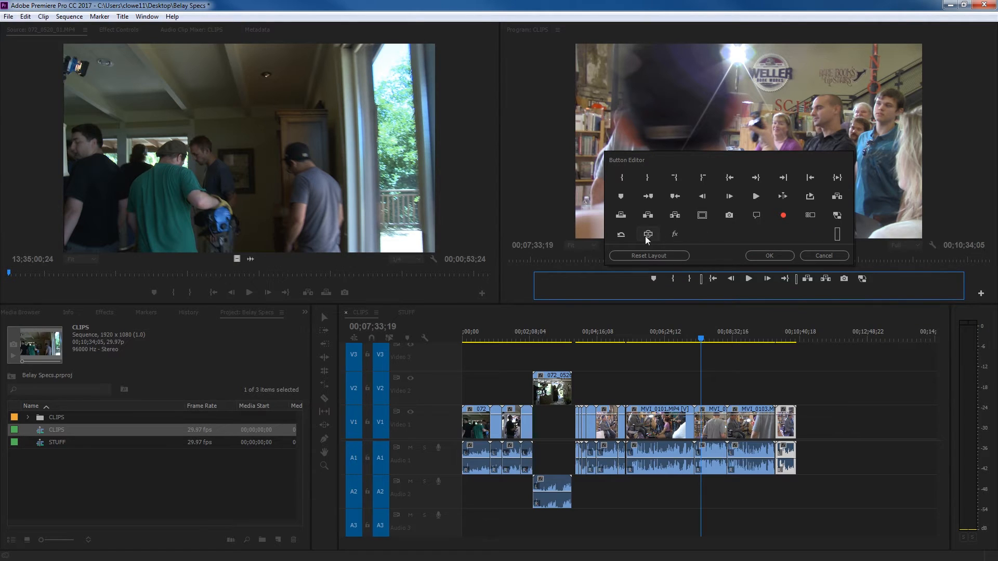
{"action": "mouse_move", "coordinate": [647, 235]}
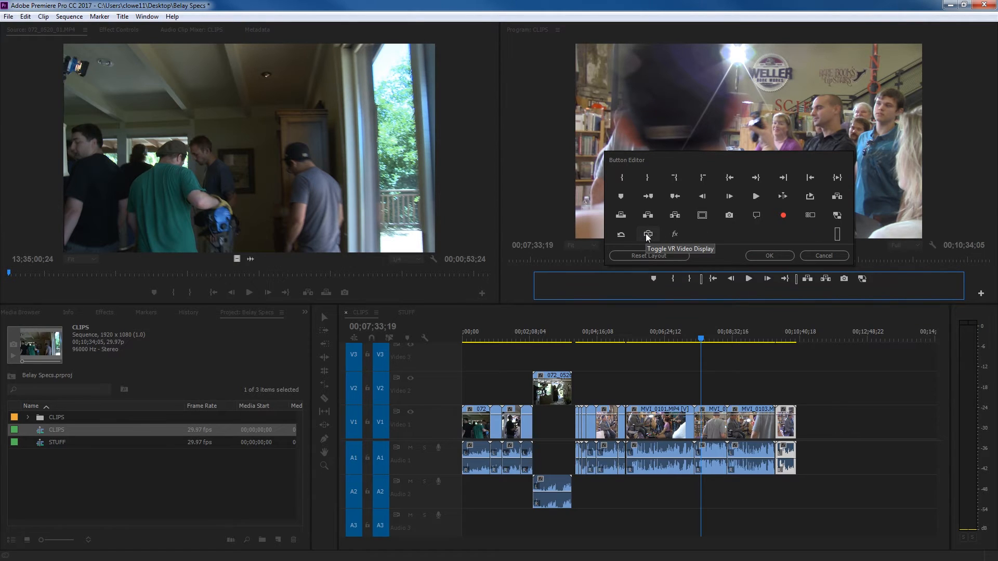
{"action": "mouse_move", "coordinate": [798, 262]}
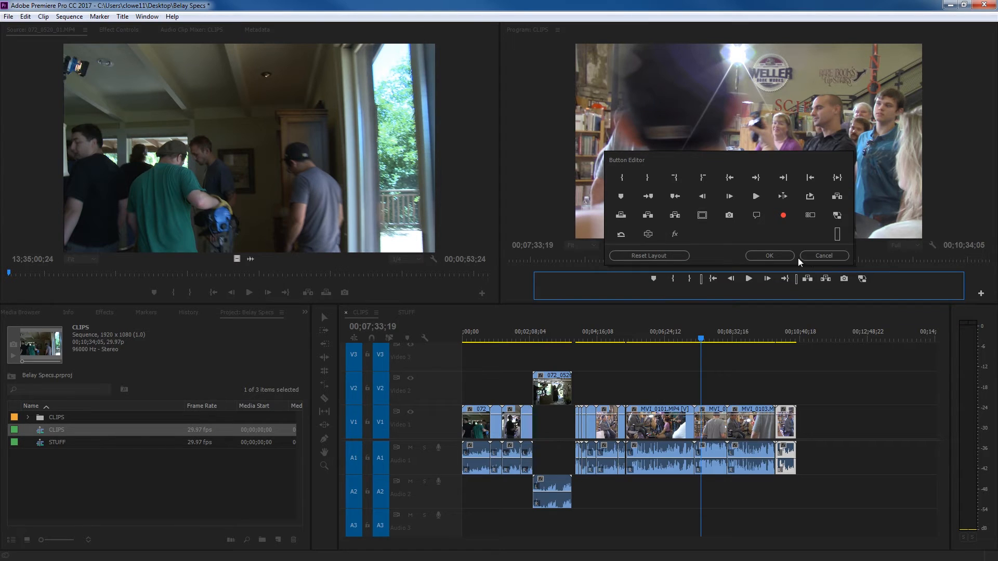
{"action": "left_click", "coordinate": [769, 255]}
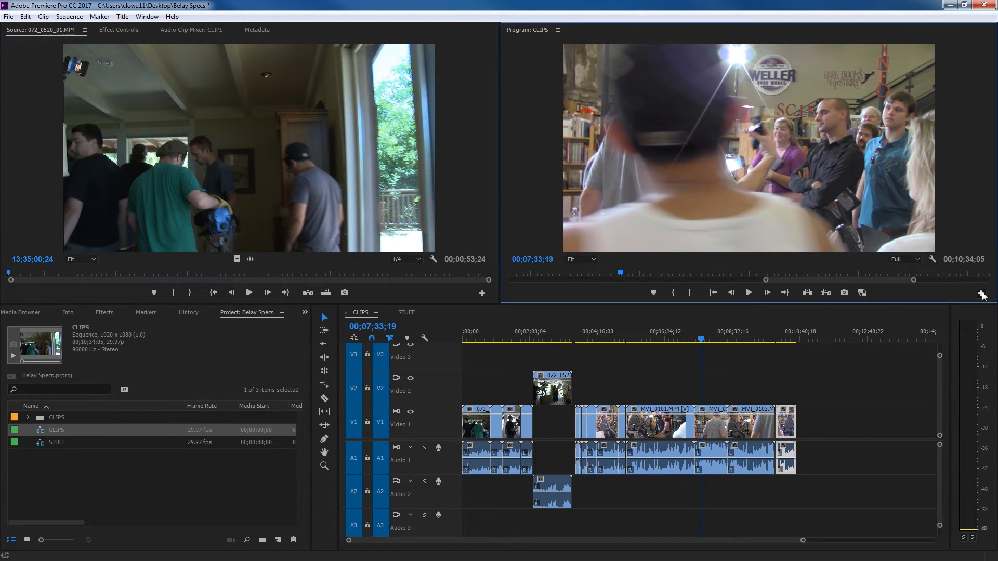
- Reopen the Button Editor and close it without changes
{"action": "left_click", "coordinate": [980, 292]}
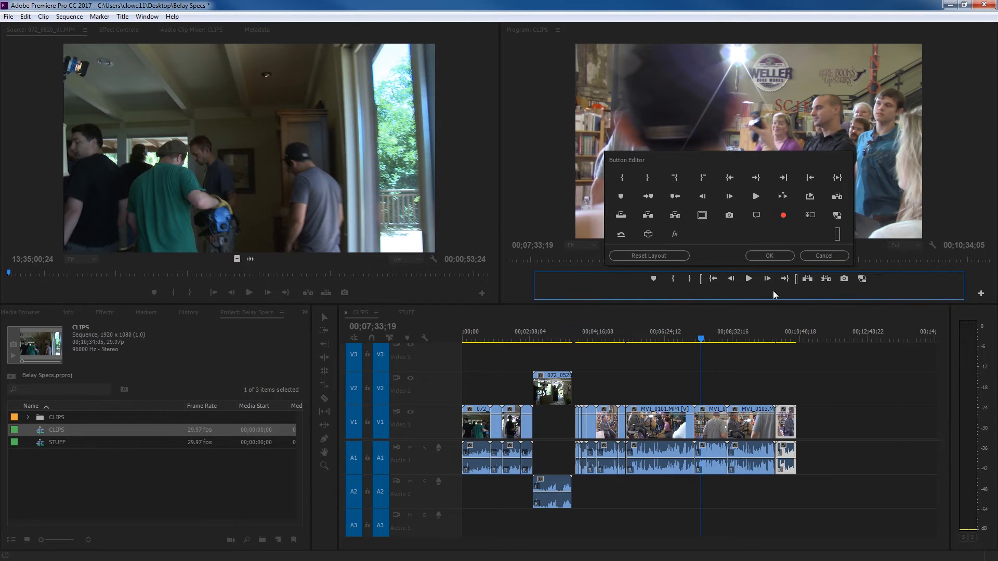
{"action": "left_click", "coordinate": [768, 255]}
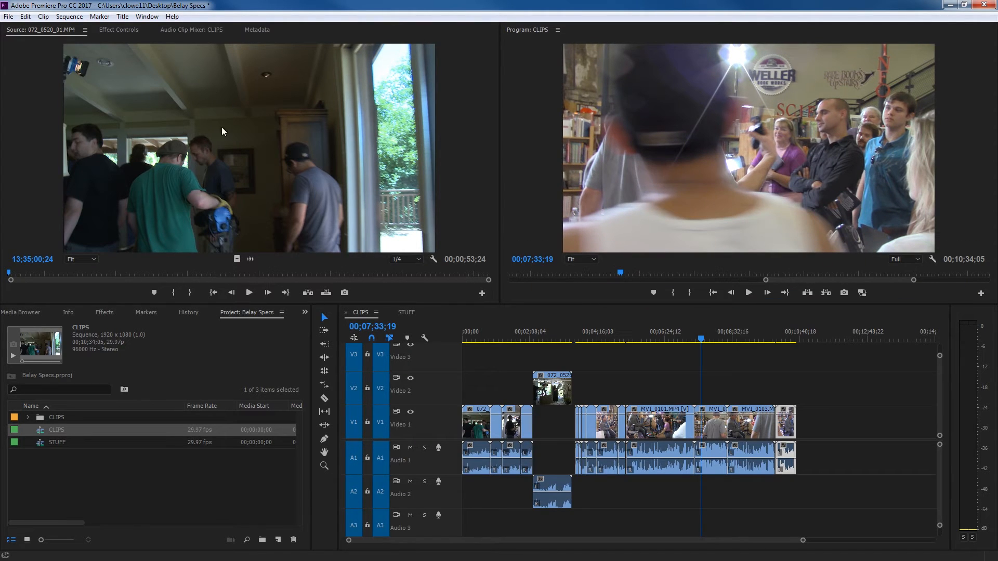
{"action": "left_click", "coordinate": [579, 258]}
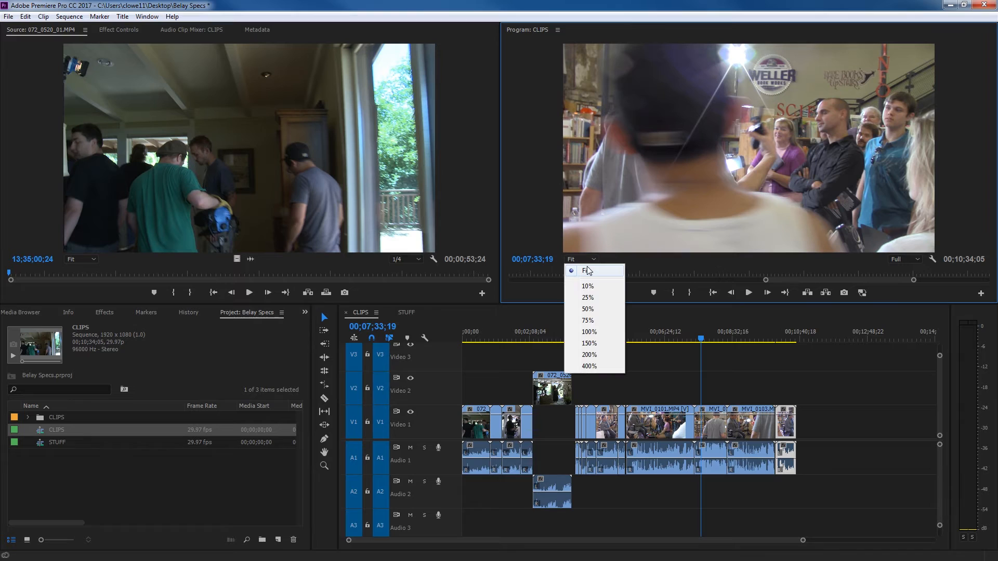
{"action": "mouse_move", "coordinate": [588, 286]}
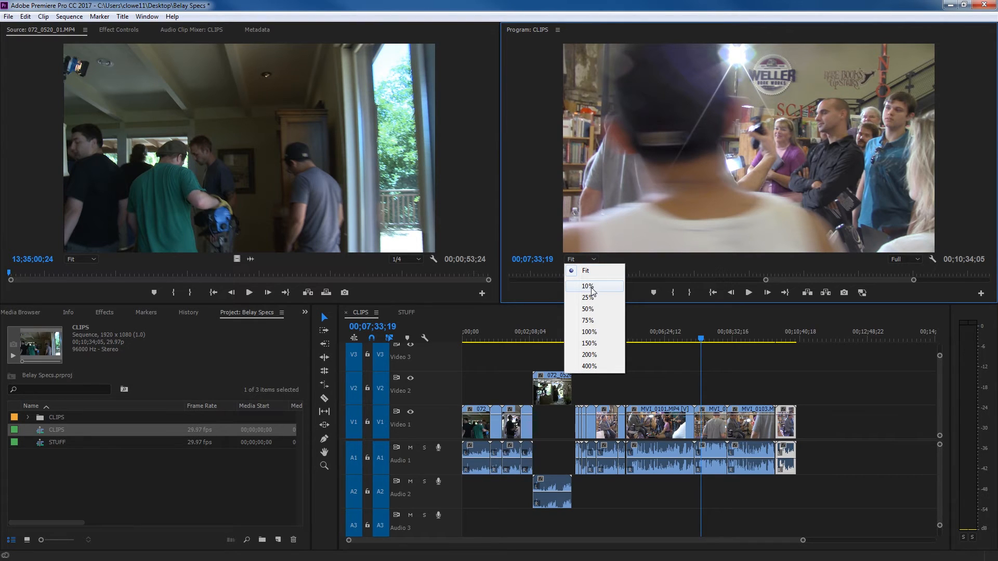
{"action": "left_click", "coordinate": [585, 286]}
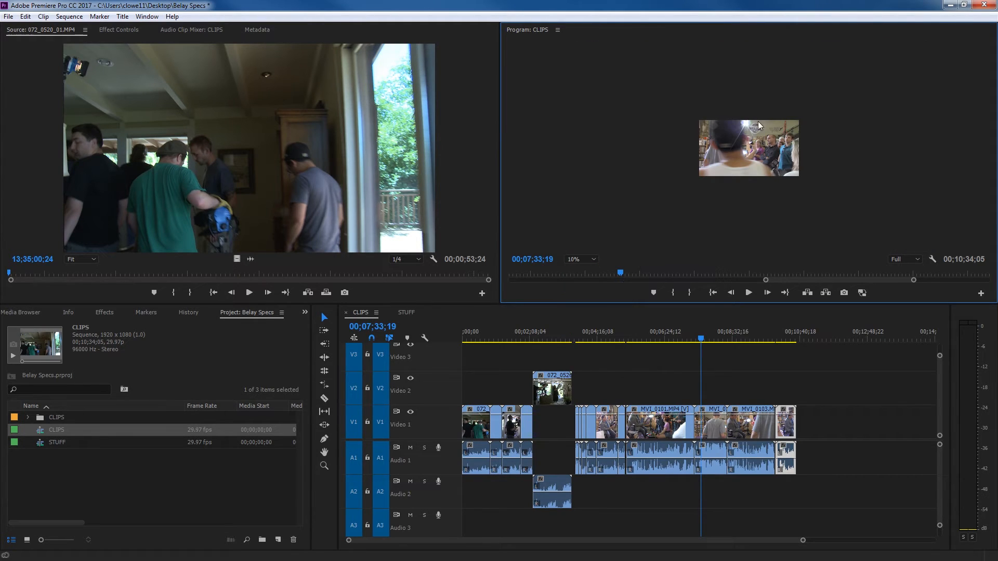
{"action": "left_click", "coordinate": [578, 259]}
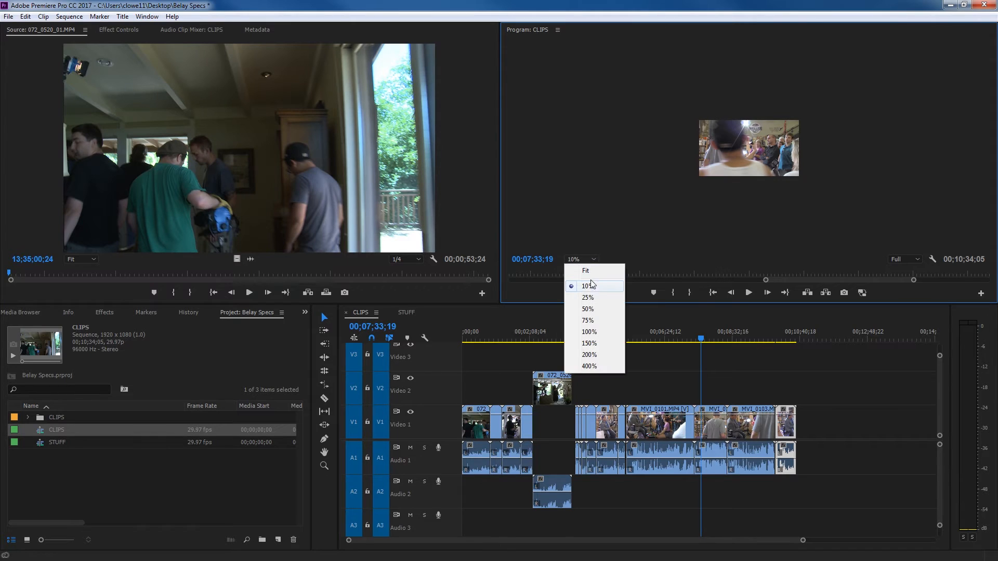
{"action": "left_click", "coordinate": [586, 297]}
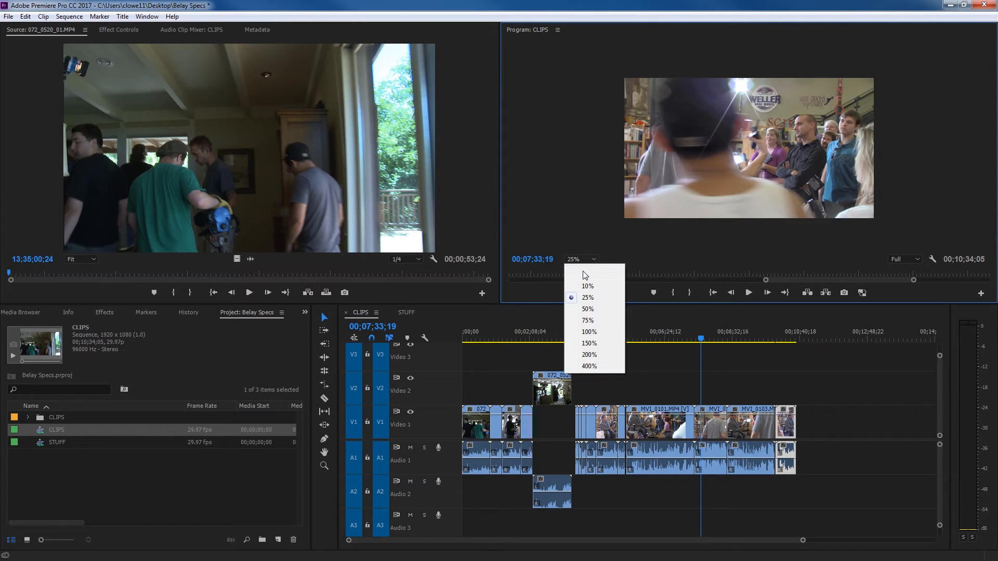
{"action": "left_click", "coordinate": [584, 270]}
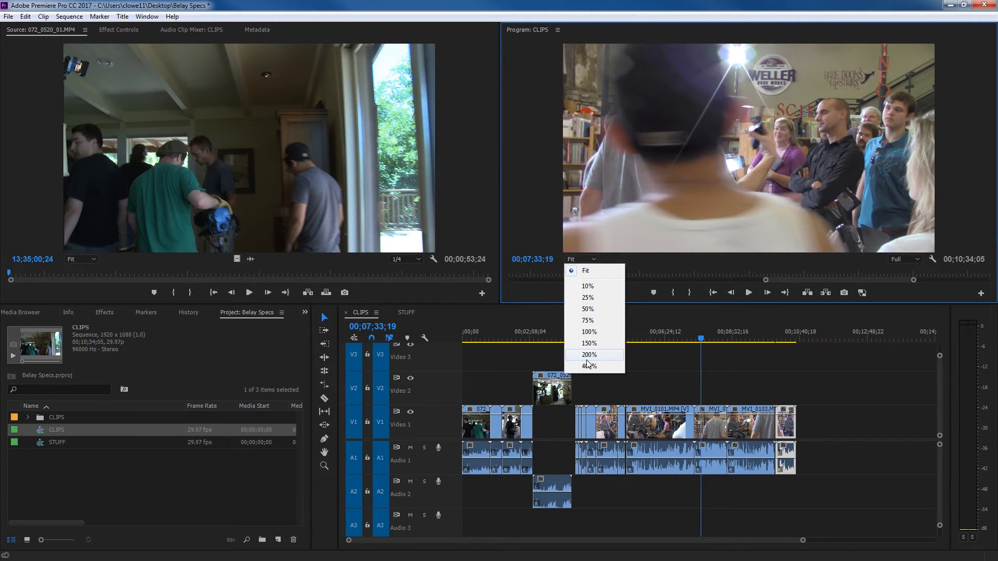
{"action": "left_click", "coordinate": [586, 354]}
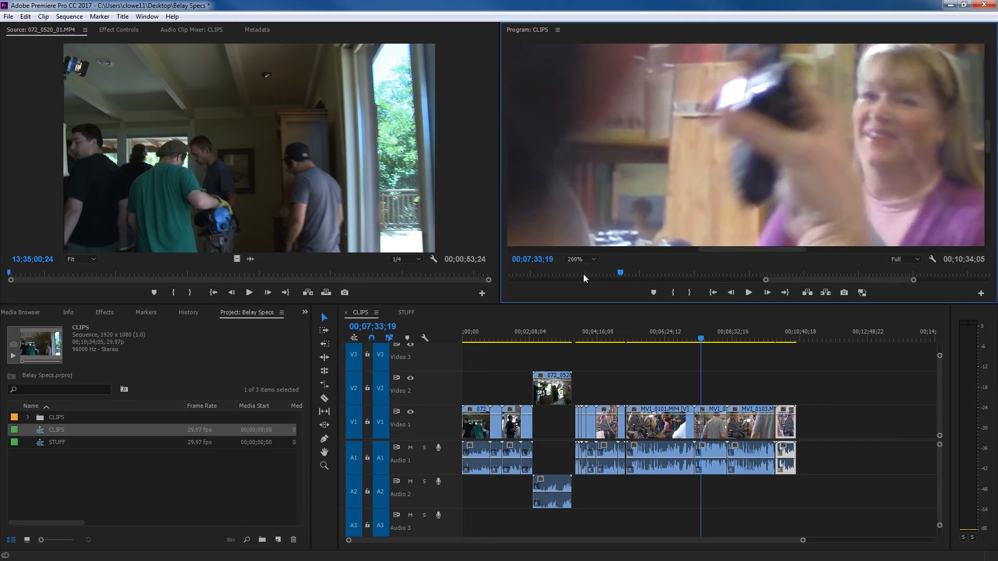
{"action": "left_click", "coordinate": [579, 259]}
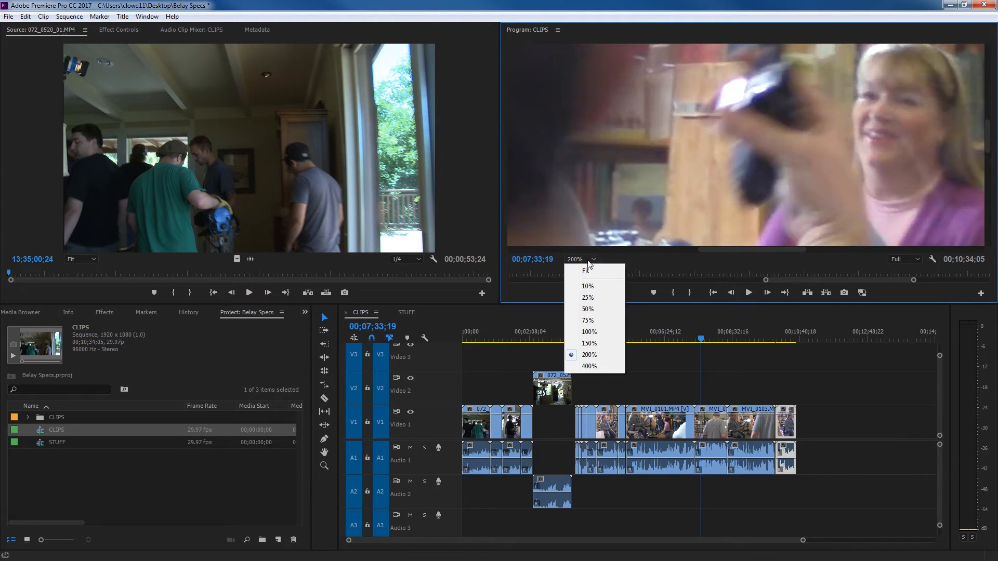
{"action": "left_click", "coordinate": [586, 269]}
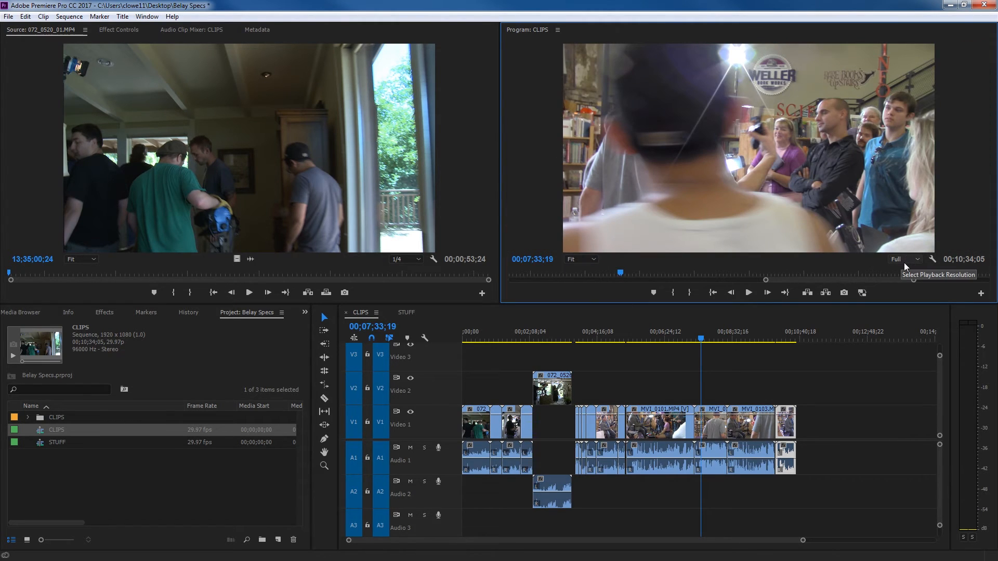
{"action": "left_click", "coordinate": [902, 259]}
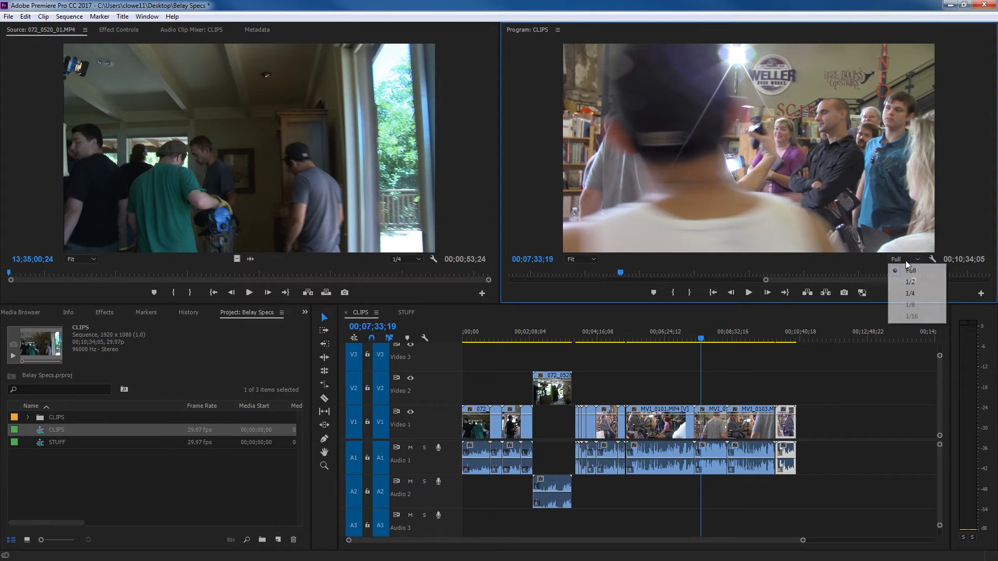
{"action": "left_click", "coordinate": [909, 281]}
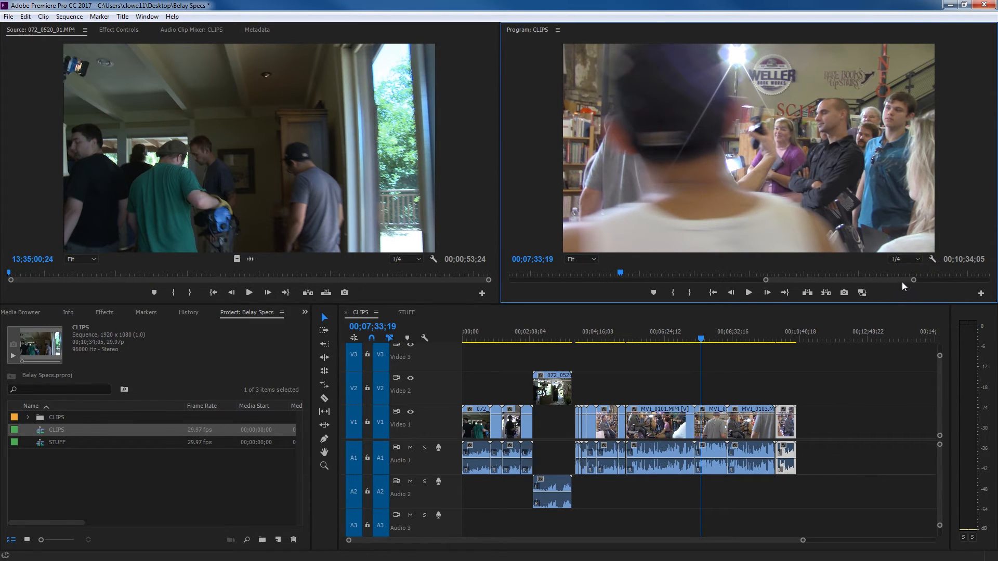
{"action": "mouse_move", "coordinate": [913, 270]}
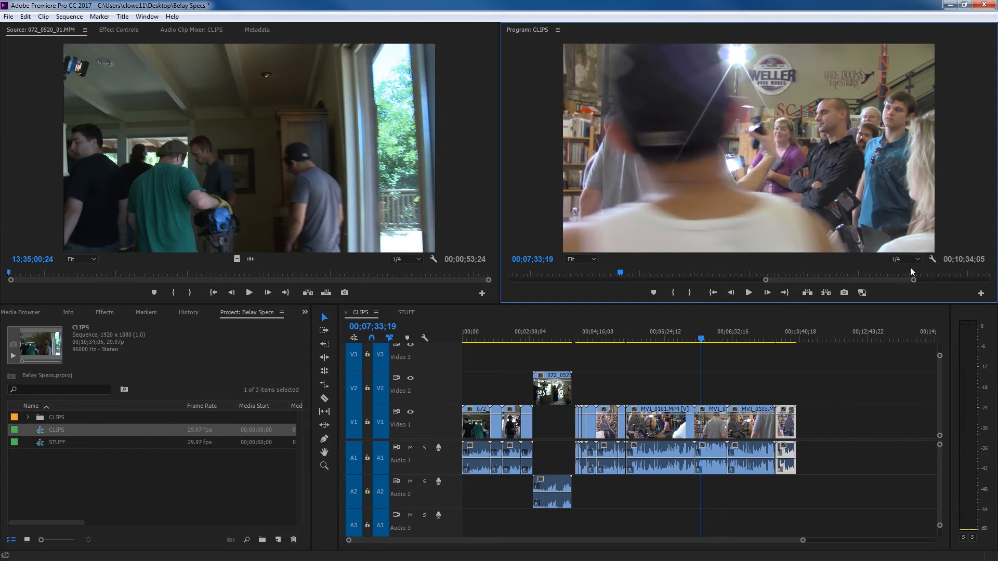
{"action": "mouse_move", "coordinate": [915, 269]}
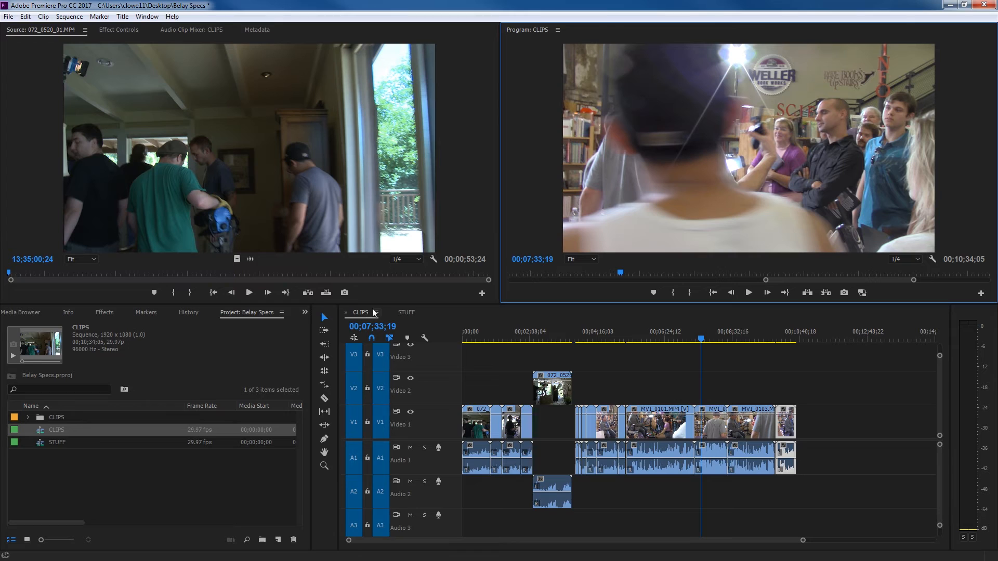
- Move the playhead from about 00;06;33;15 to 00;06;37;13 on the seated reader
{"action": "left_click", "coordinate": [700, 338]}
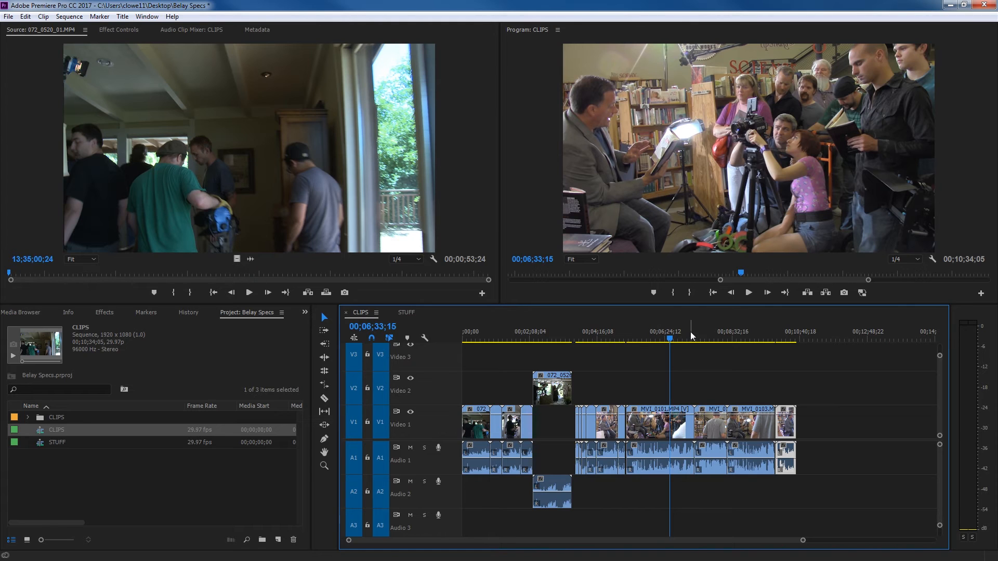
{"action": "mouse_move", "coordinate": [682, 318]}
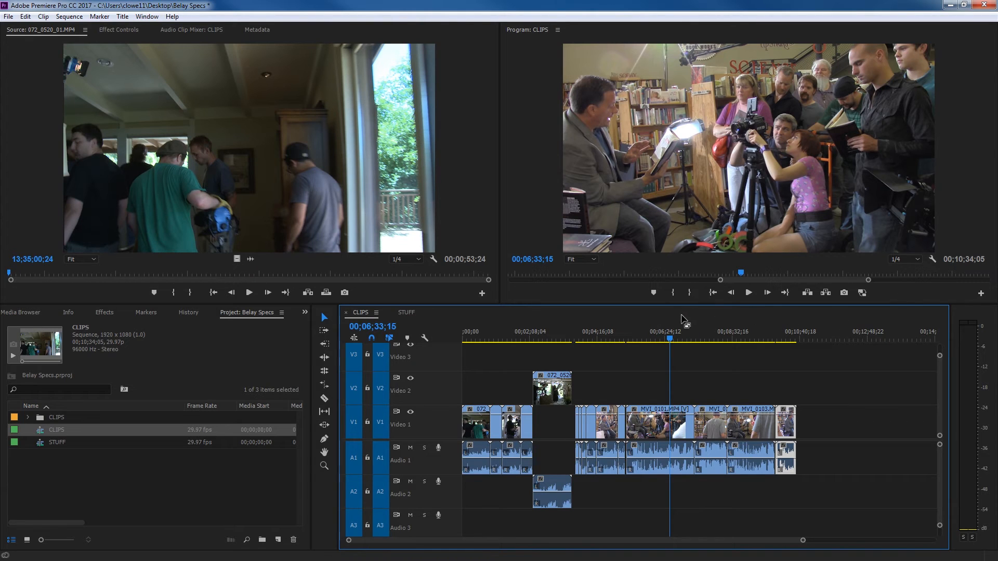
{"action": "left_click", "coordinate": [666, 337]}
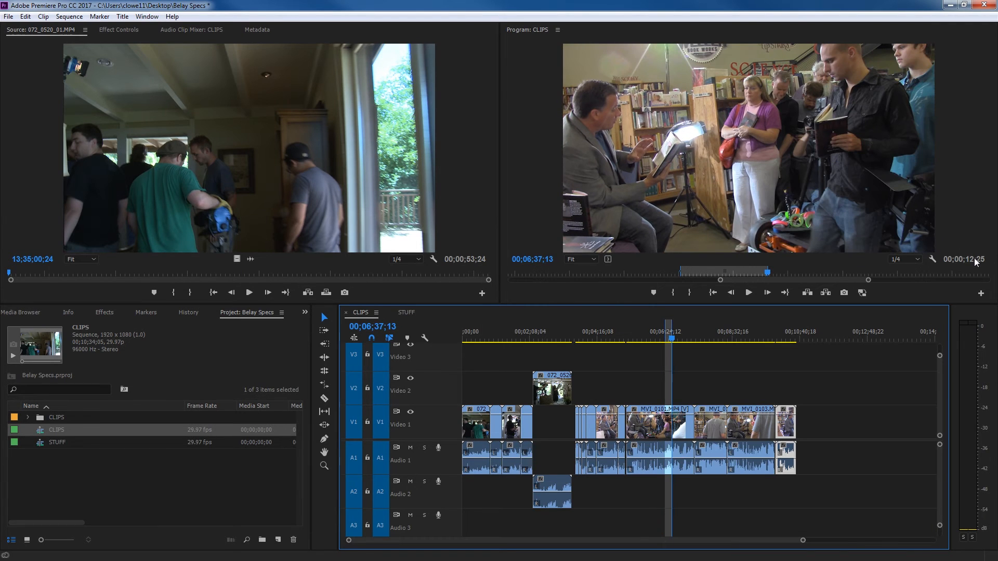
{"action": "mouse_move", "coordinate": [981, 262]}
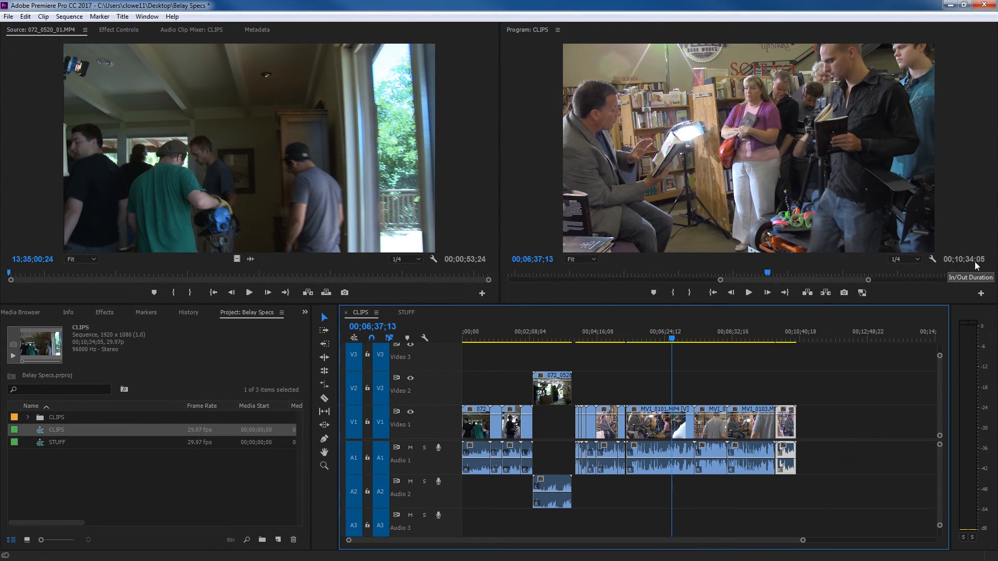
{"action": "mouse_move", "coordinate": [841, 318]}
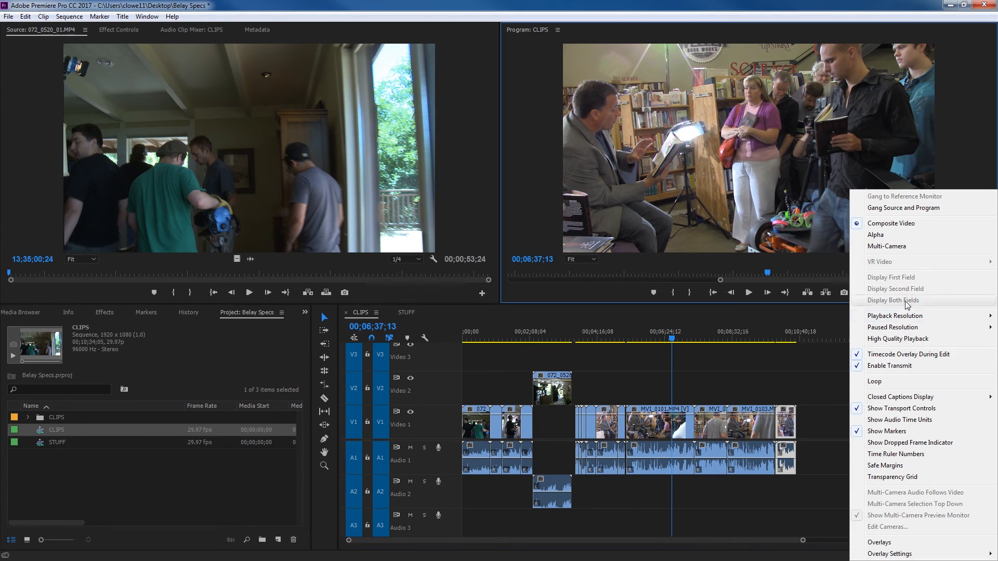
{"action": "mouse_move", "coordinate": [895, 263]}
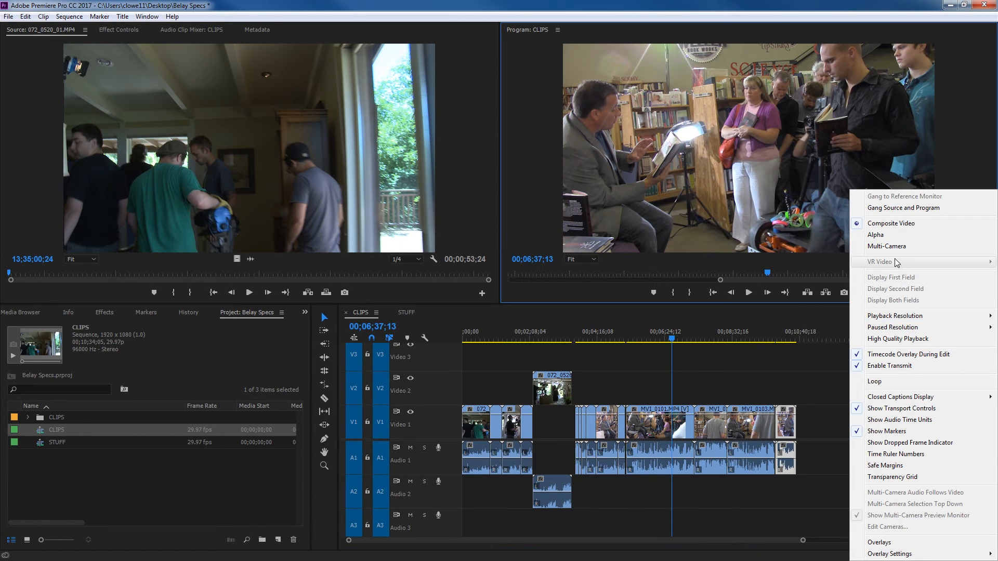
{"action": "mouse_move", "coordinate": [886, 246]}
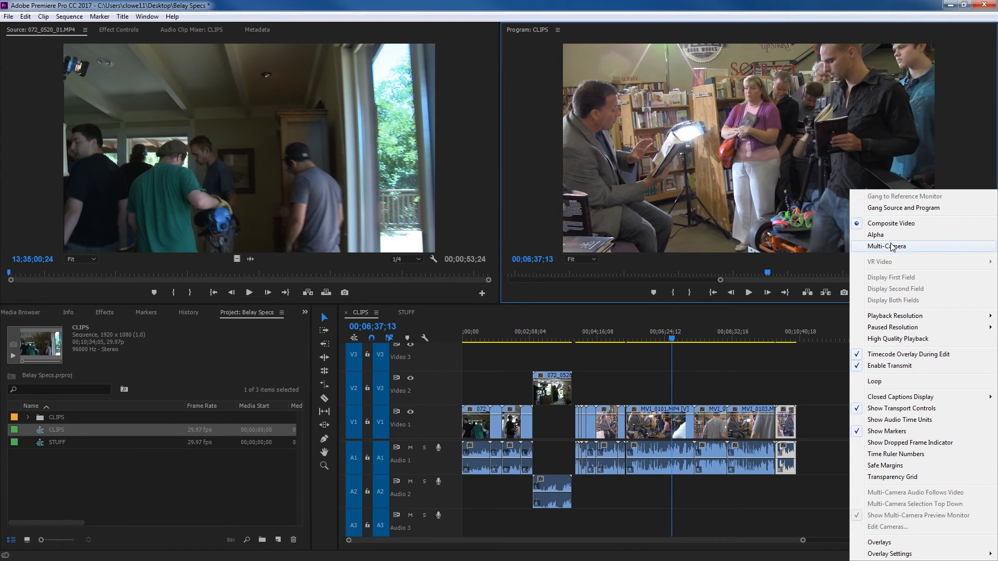
{"action": "mouse_move", "coordinate": [876, 234]}
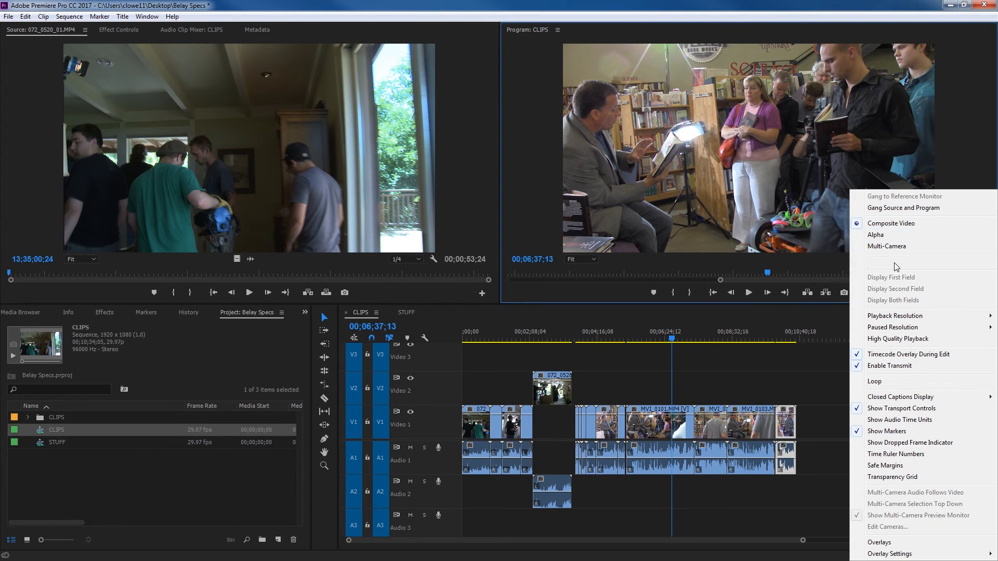
{"action": "left_click", "coordinate": [896, 316]}
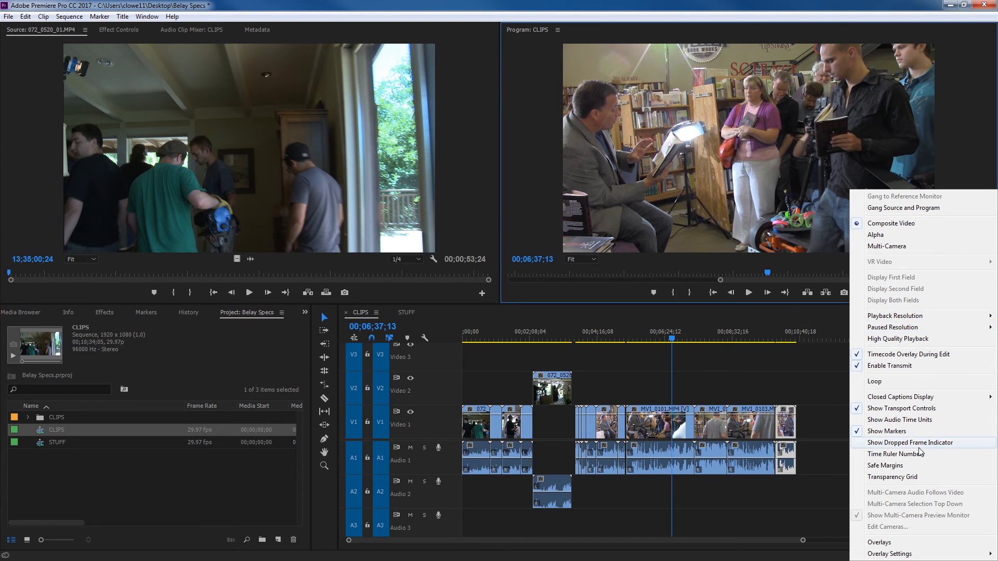
{"action": "mouse_move", "coordinate": [891, 546]}
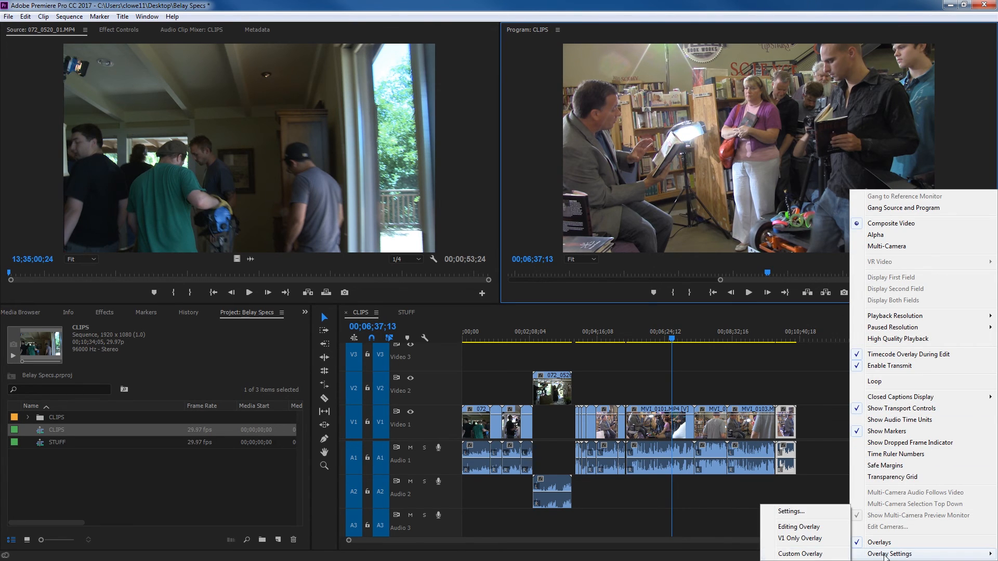
{"action": "left_click", "coordinate": [890, 554]}
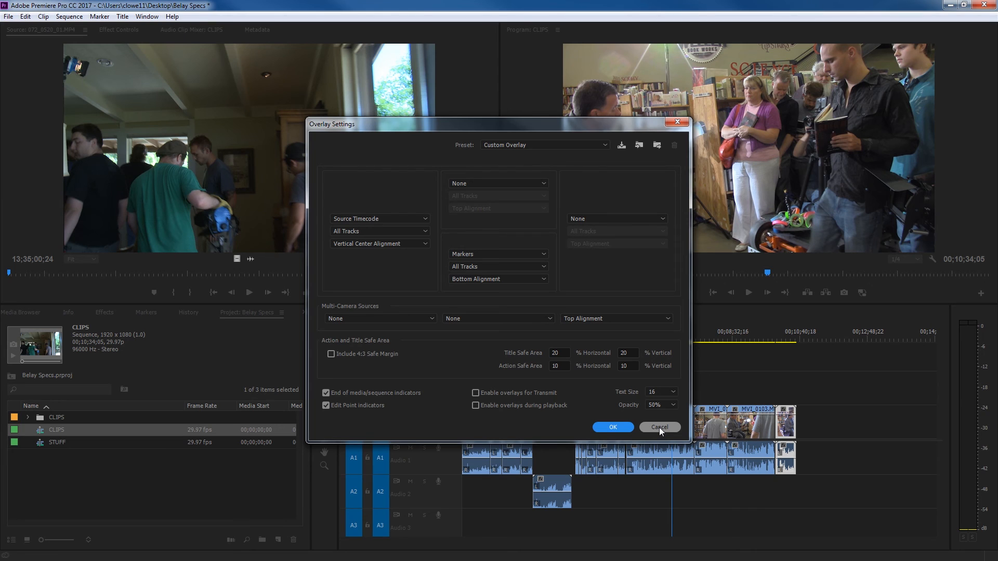
{"action": "left_click", "coordinate": [658, 427]}
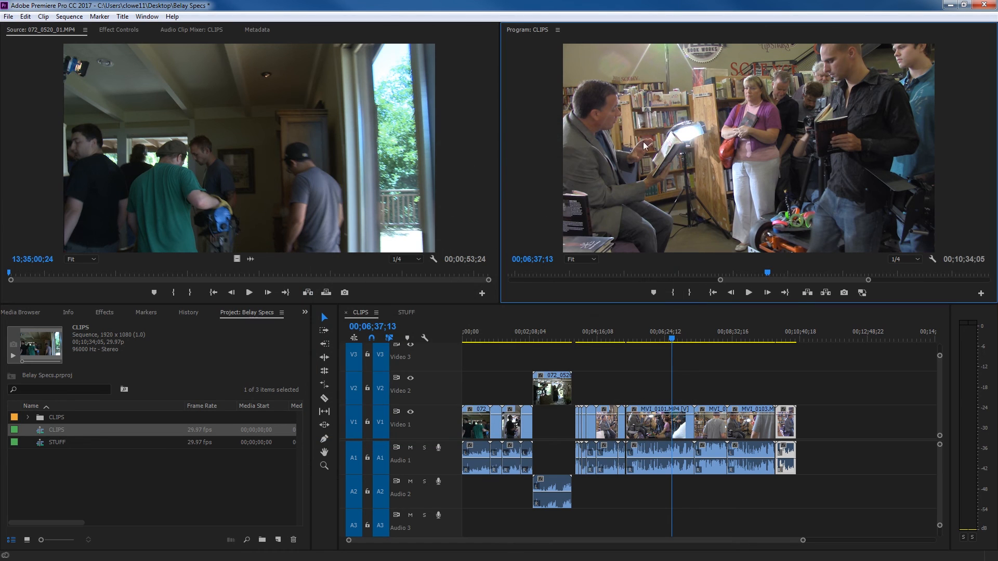
{"action": "mouse_move", "coordinate": [930, 260]}
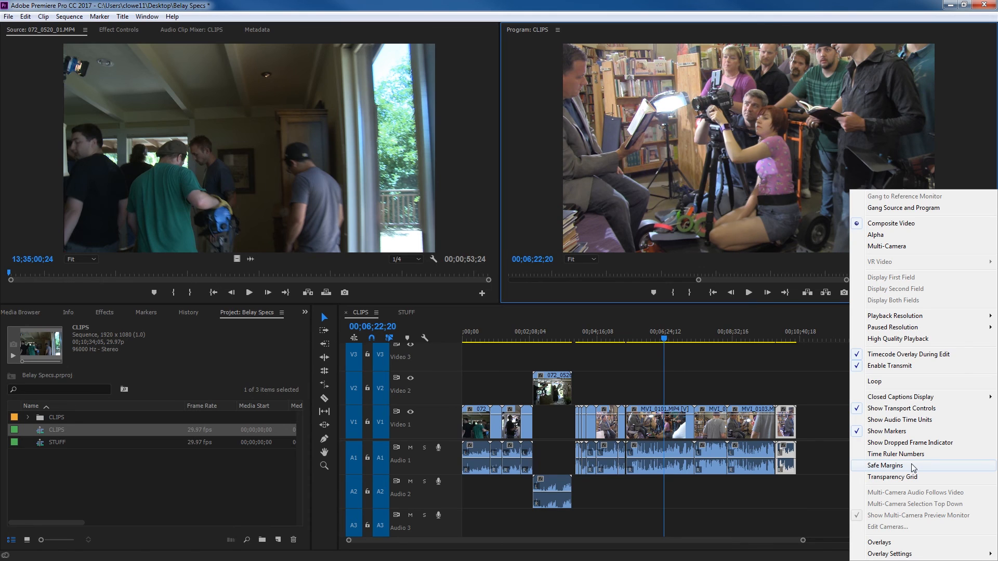
- Turn Safe Margins on in the wrench menu, then off again
{"action": "left_click", "coordinate": [885, 465]}
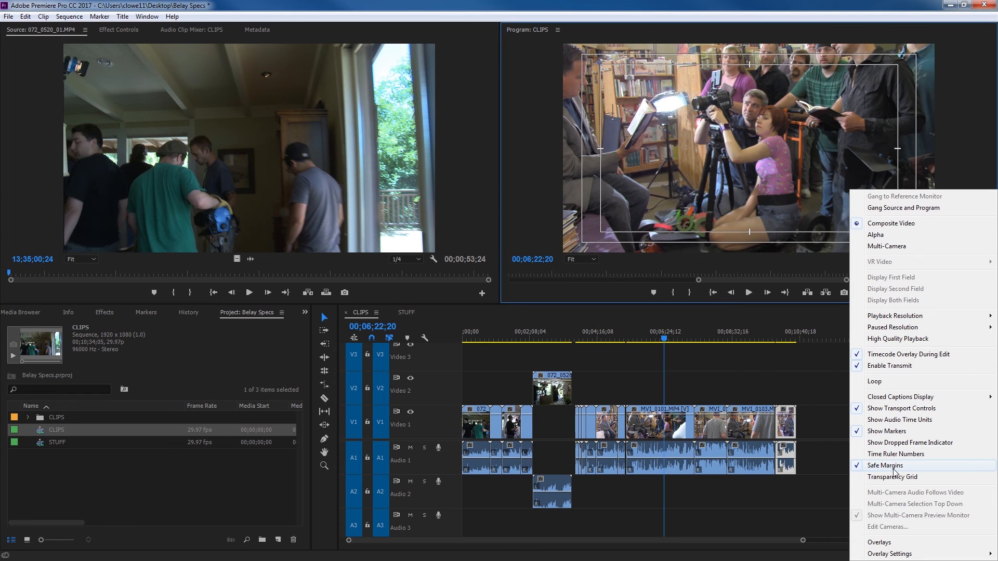
{"action": "left_click", "coordinate": [885, 465]}
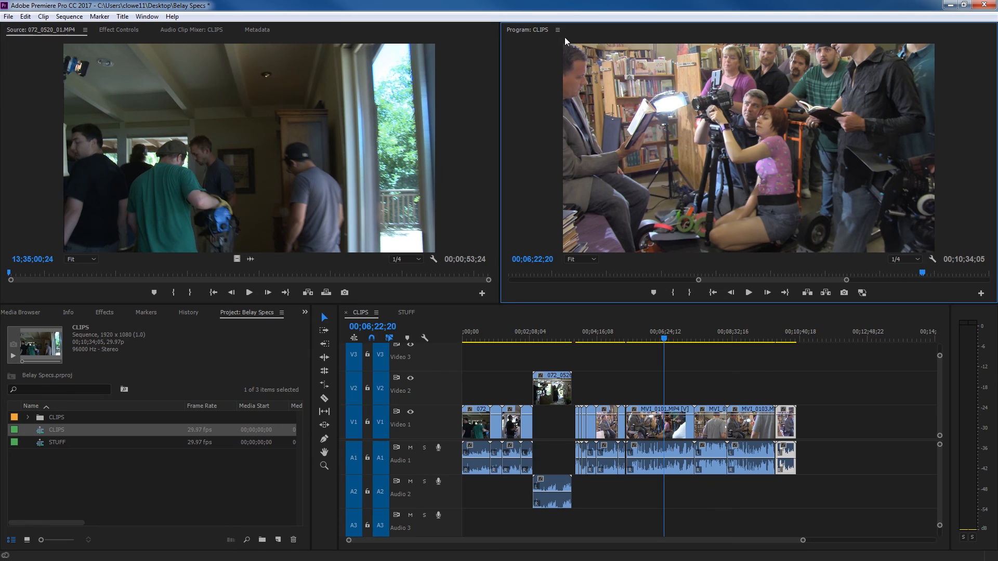
{"action": "left_click", "coordinate": [558, 29]}
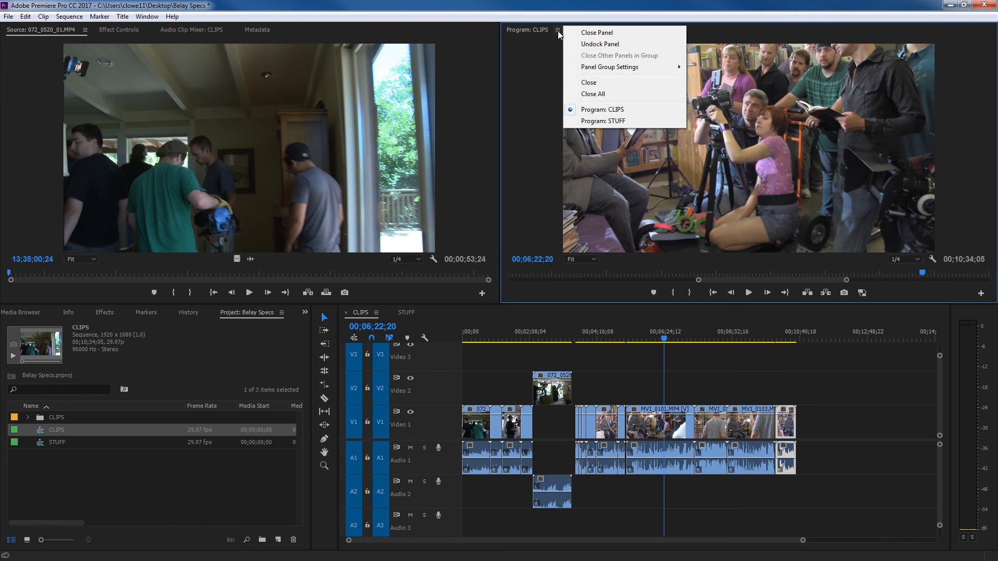
{"action": "mouse_move", "coordinate": [600, 110]}
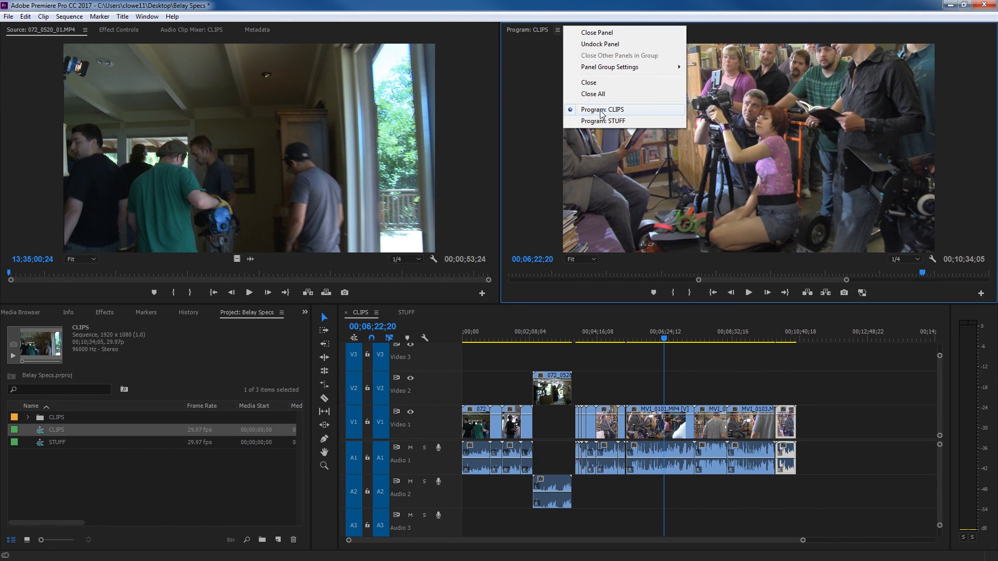
{"action": "mouse_move", "coordinate": [604, 36]}
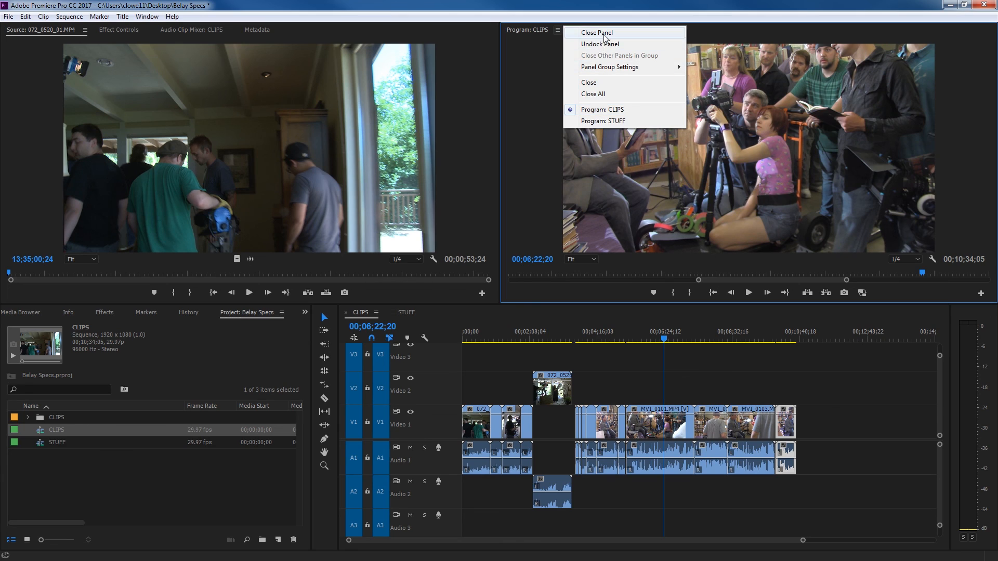
{"action": "mouse_move", "coordinate": [578, 146]}
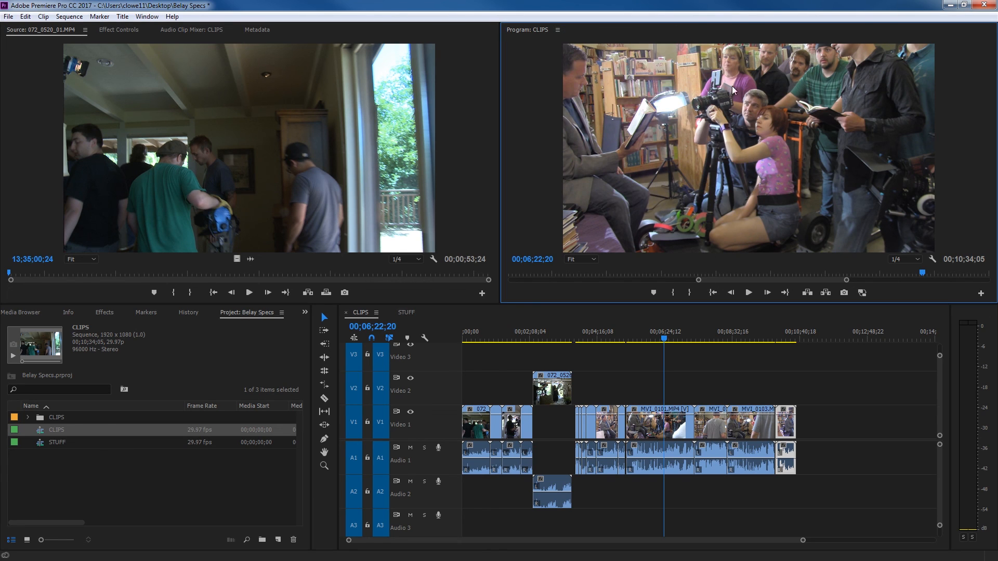
{"action": "mouse_move", "coordinate": [627, 224]}
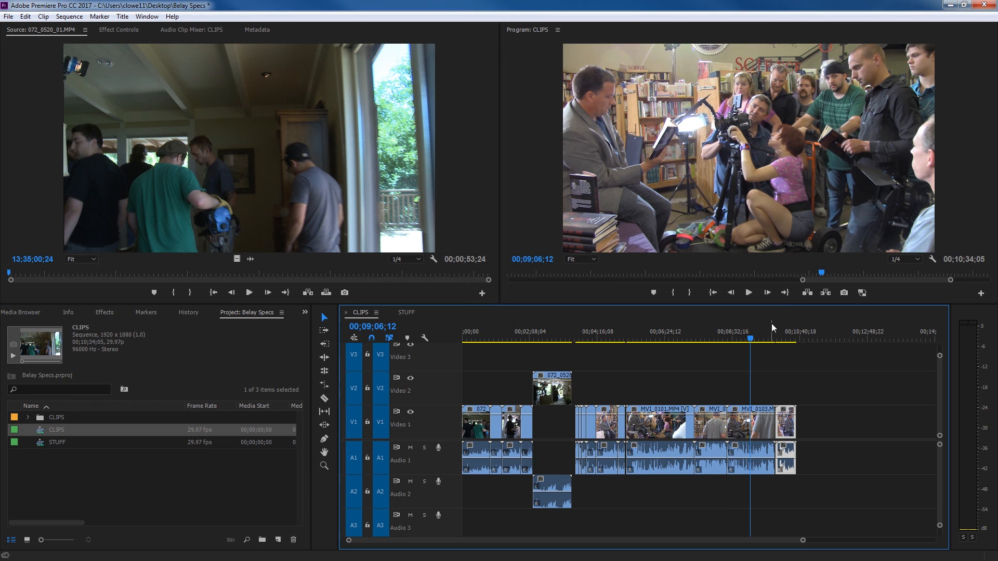
{"action": "mouse_move", "coordinate": [764, 336]}
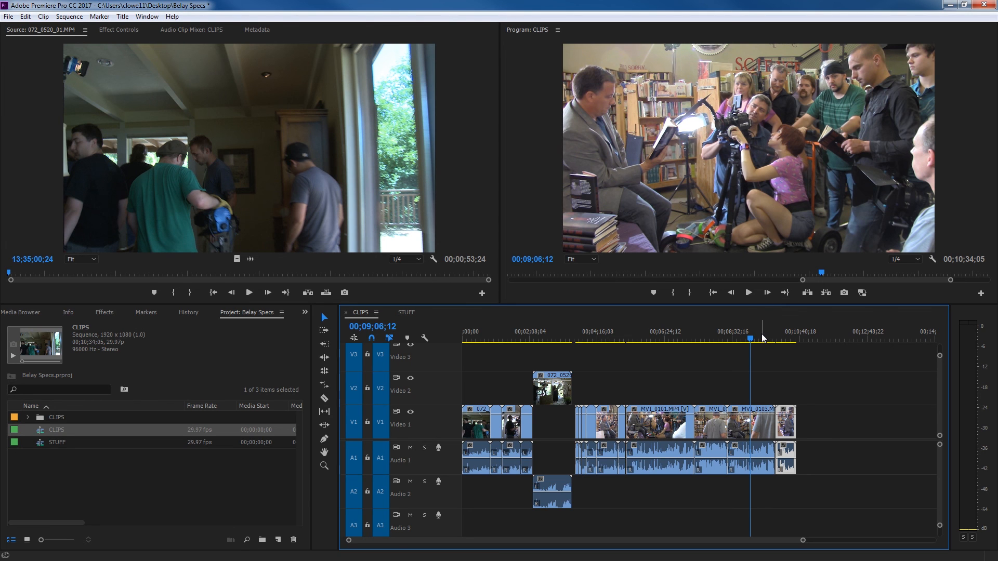
{"action": "mouse_move", "coordinate": [772, 332]}
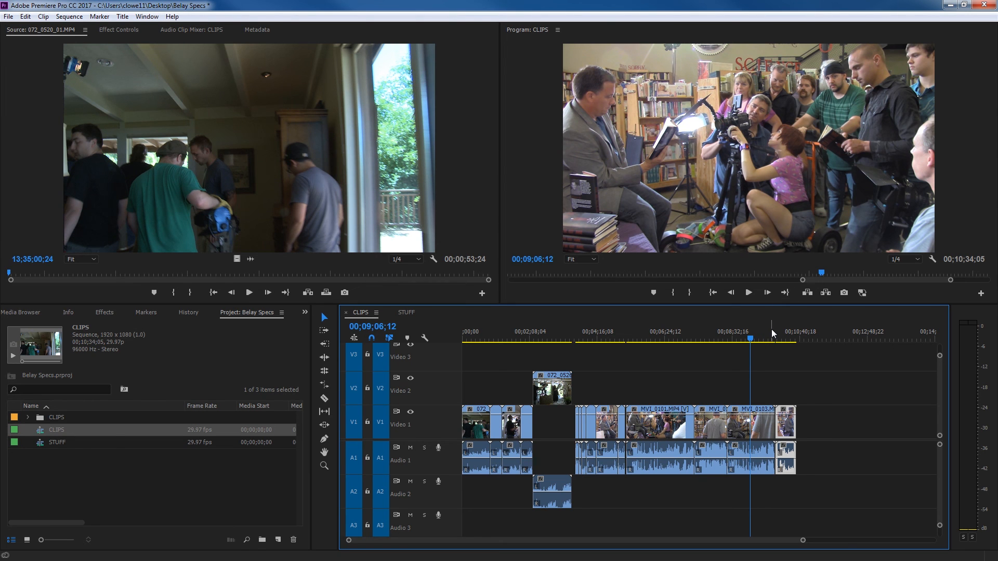